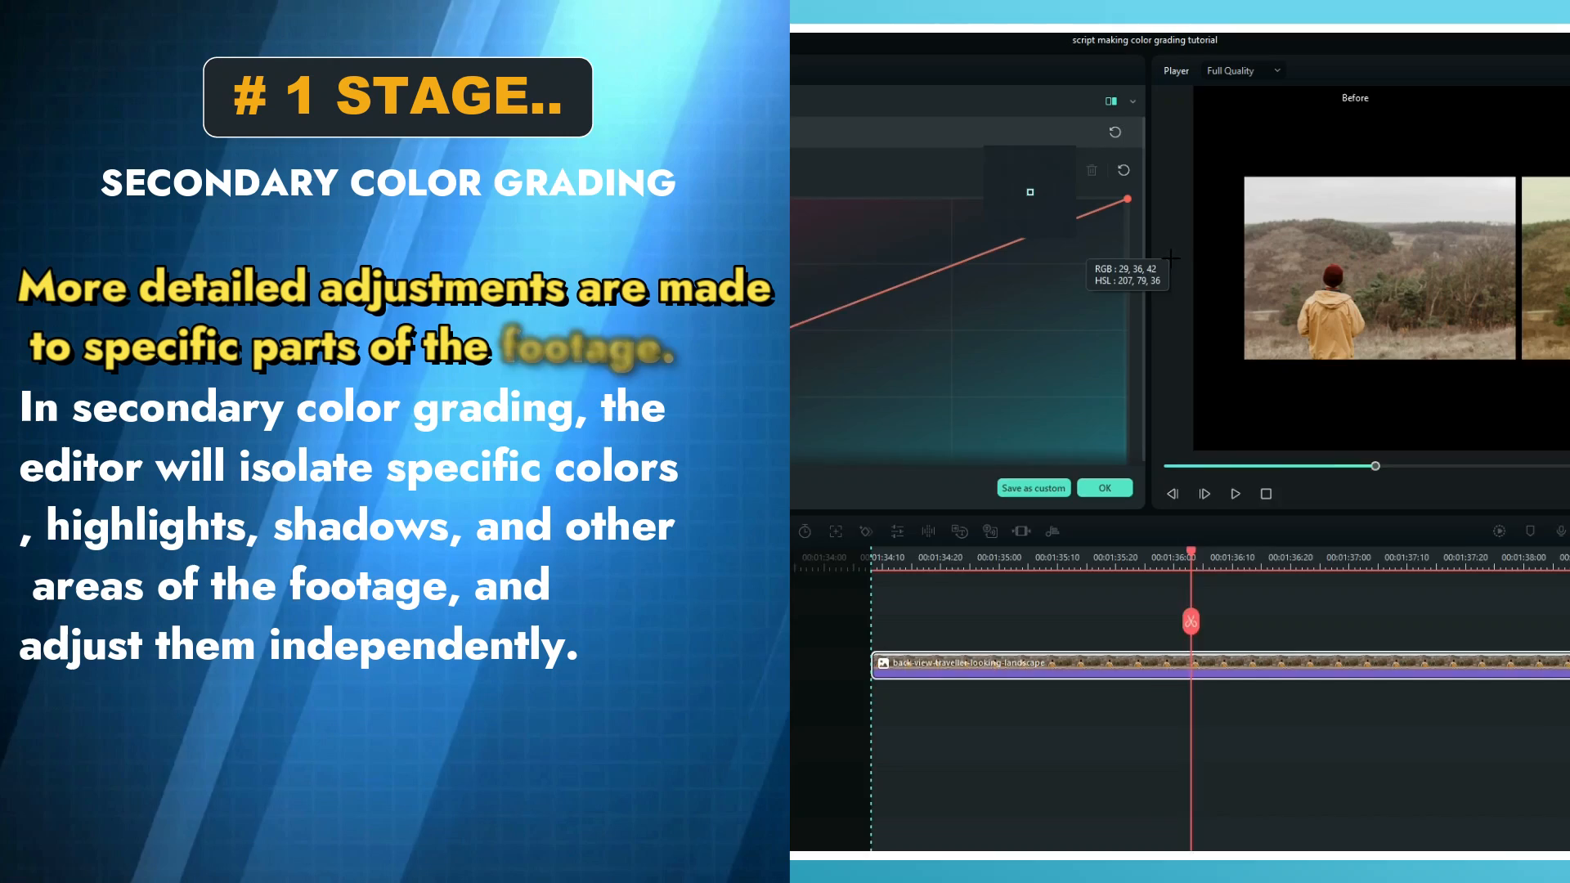
- Add a control point and pull the red curve down through the midtones of the portrait
left_click(1104, 489)
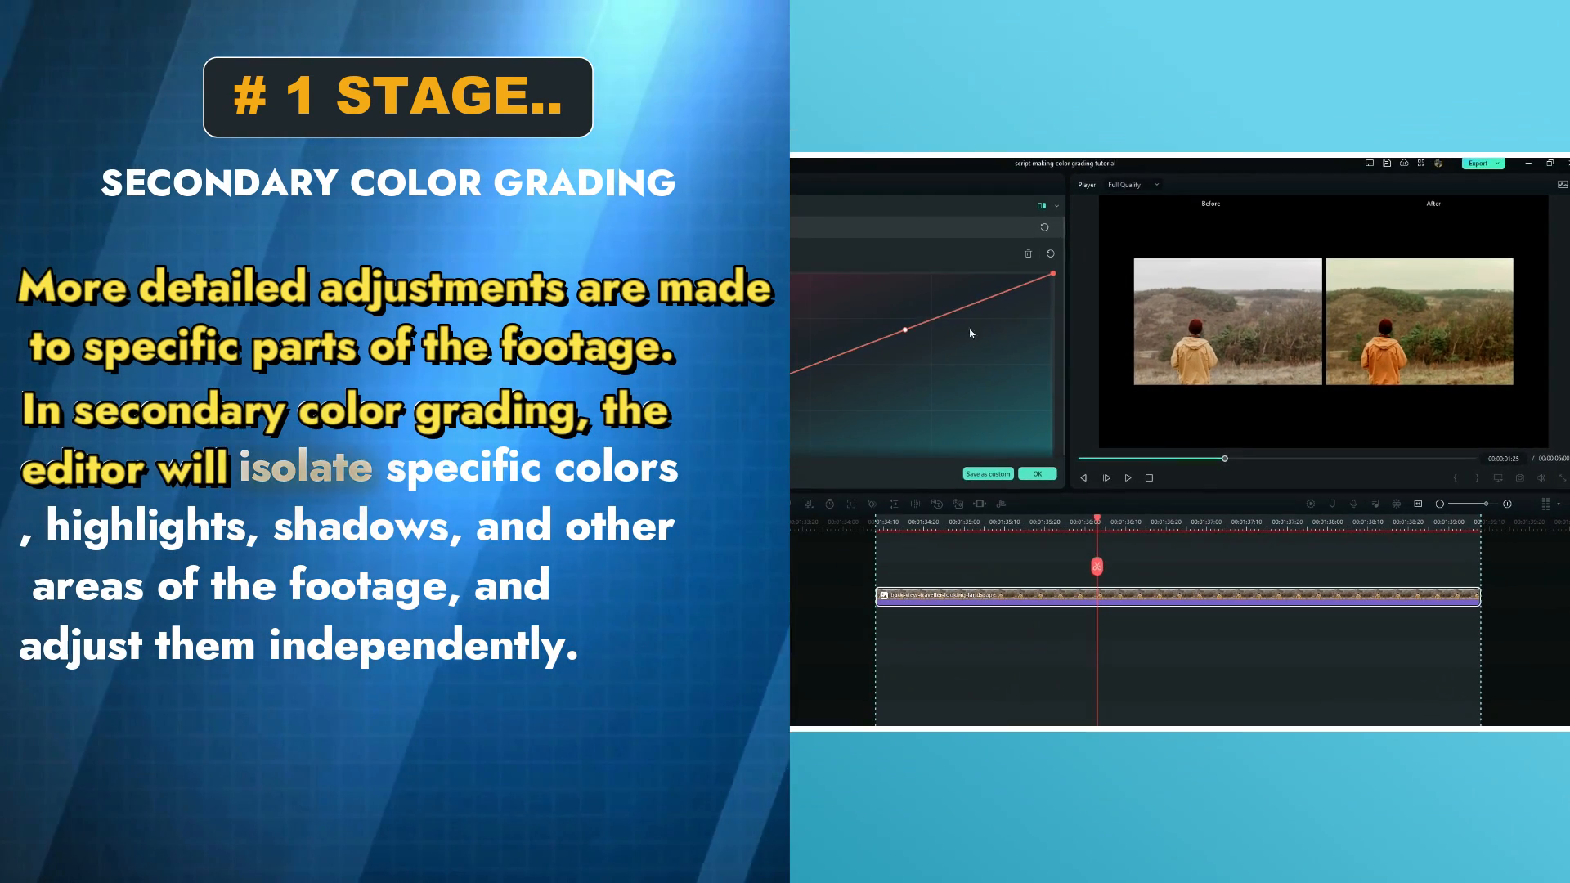
left_click_drag(904, 332, 902, 327)
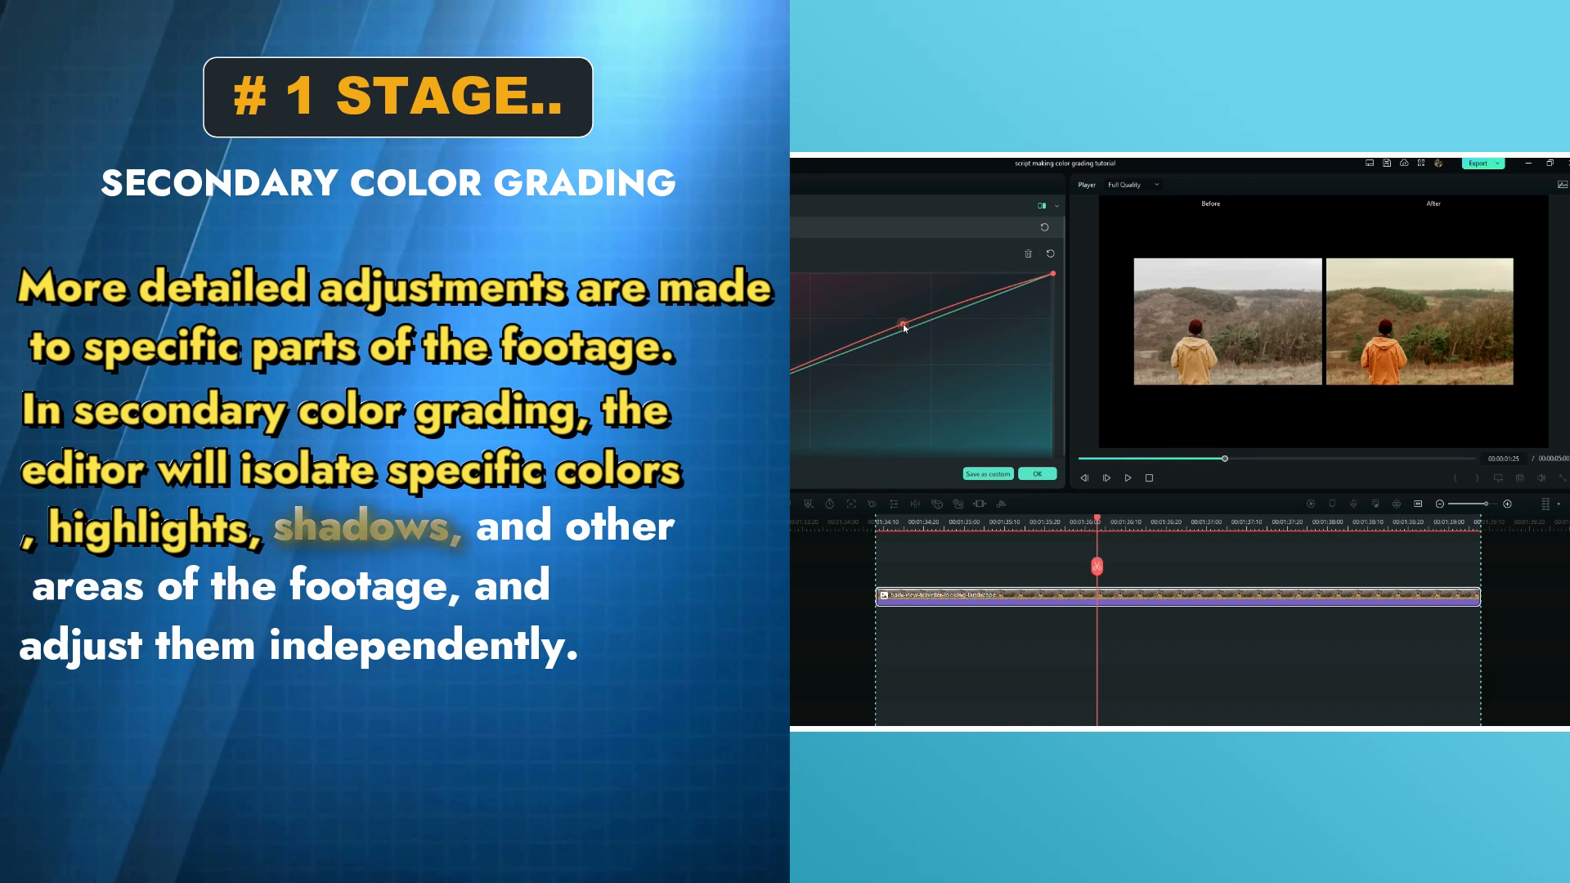
left_click_drag(903, 328, 921, 346)
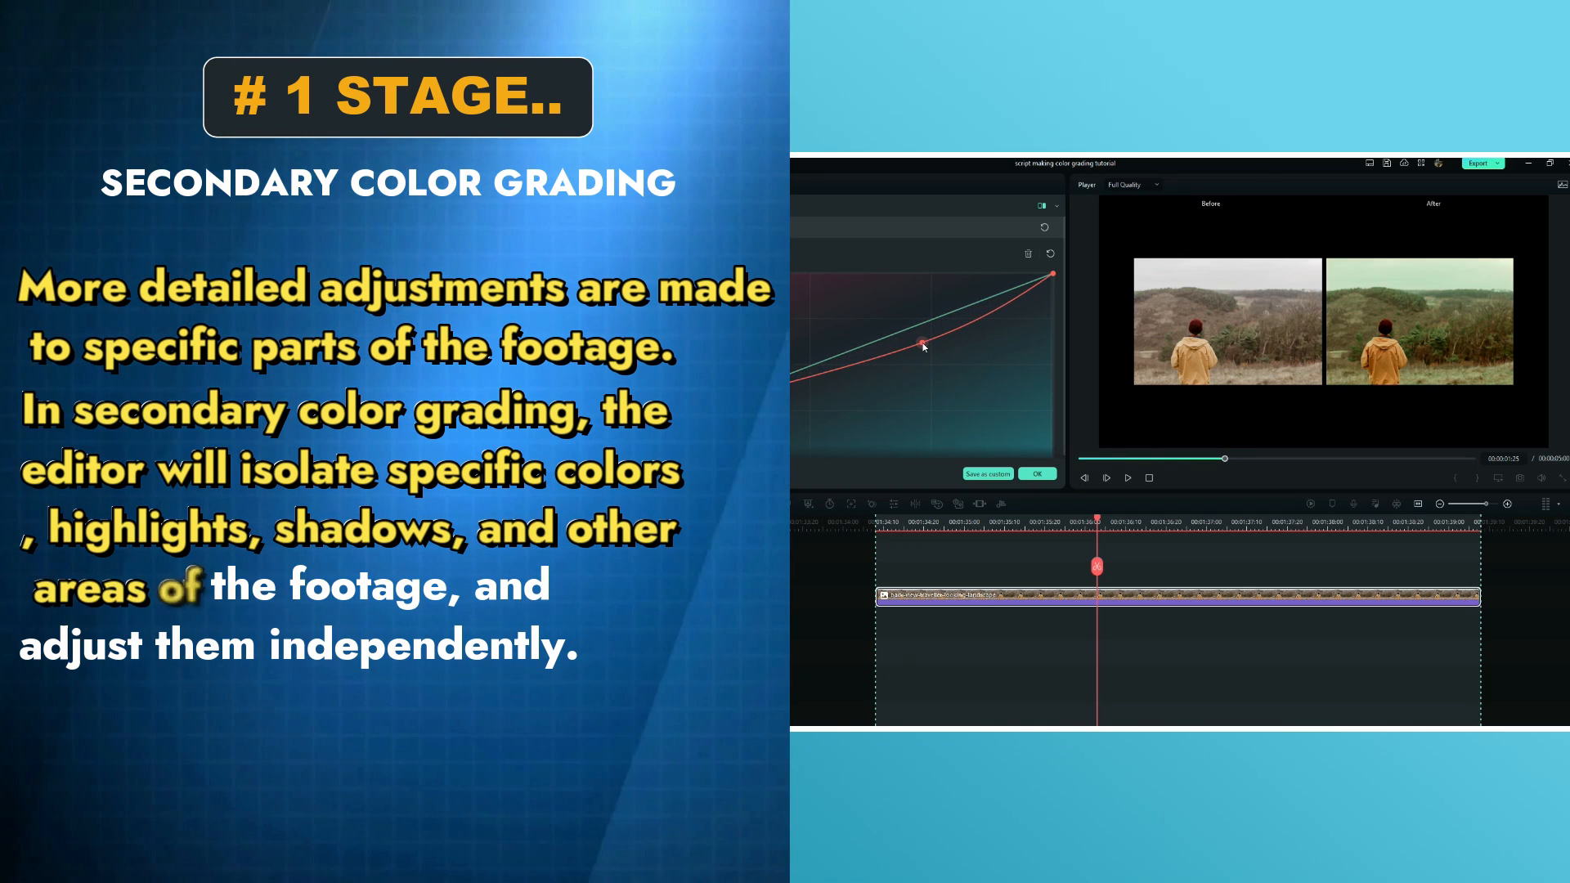
left_click_drag(920, 345, 916, 327)
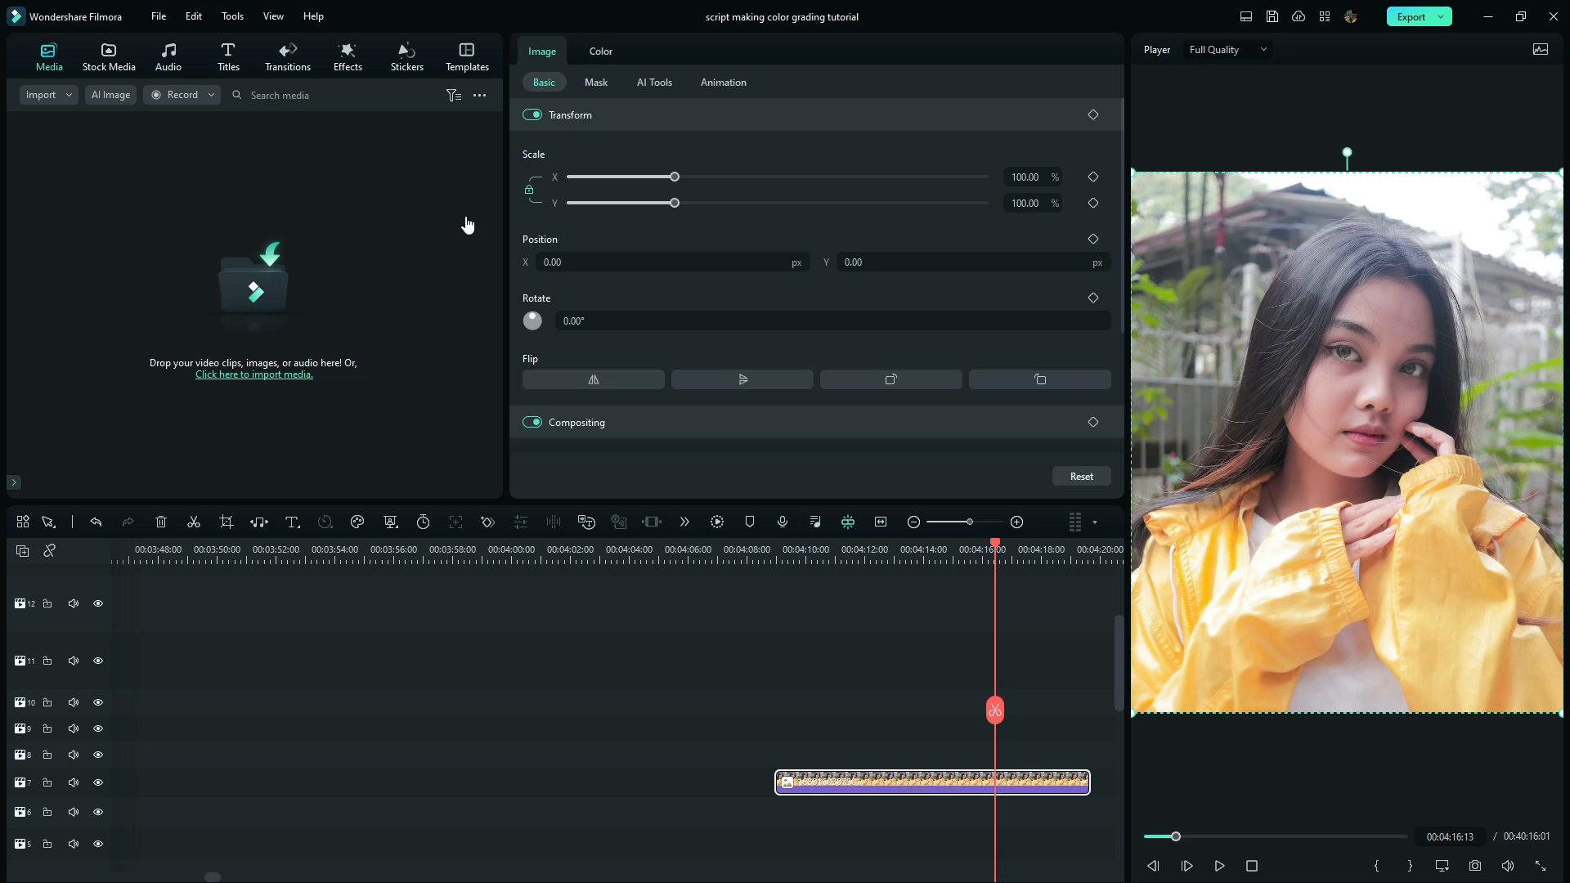
- Bring up the clip's Color adjustments and expand the Light section
left_click(600, 50)
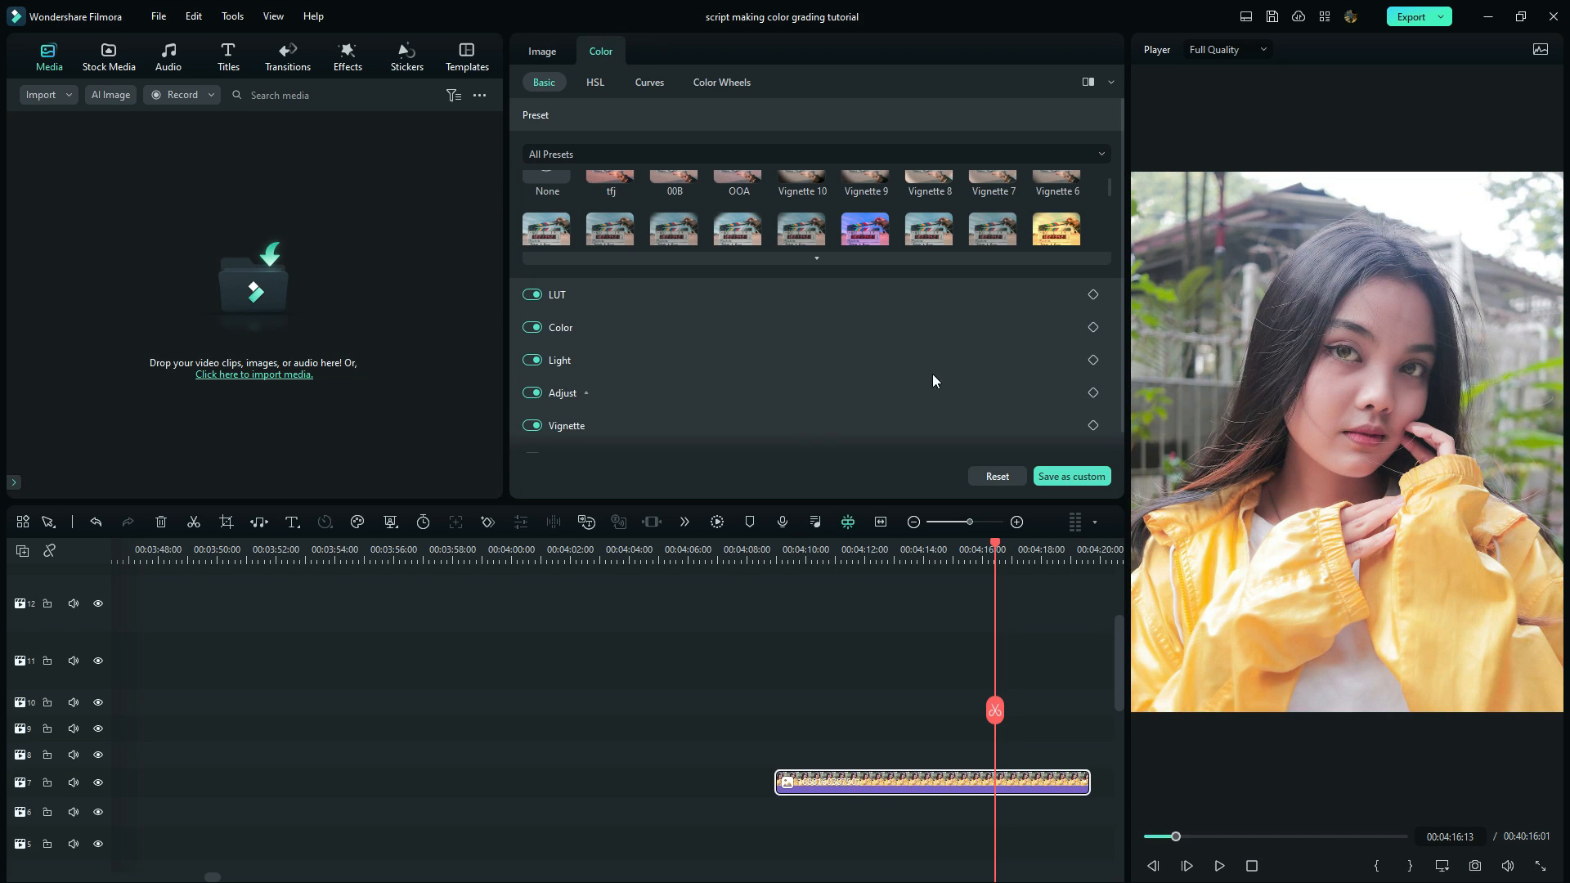
scroll("down", 3)
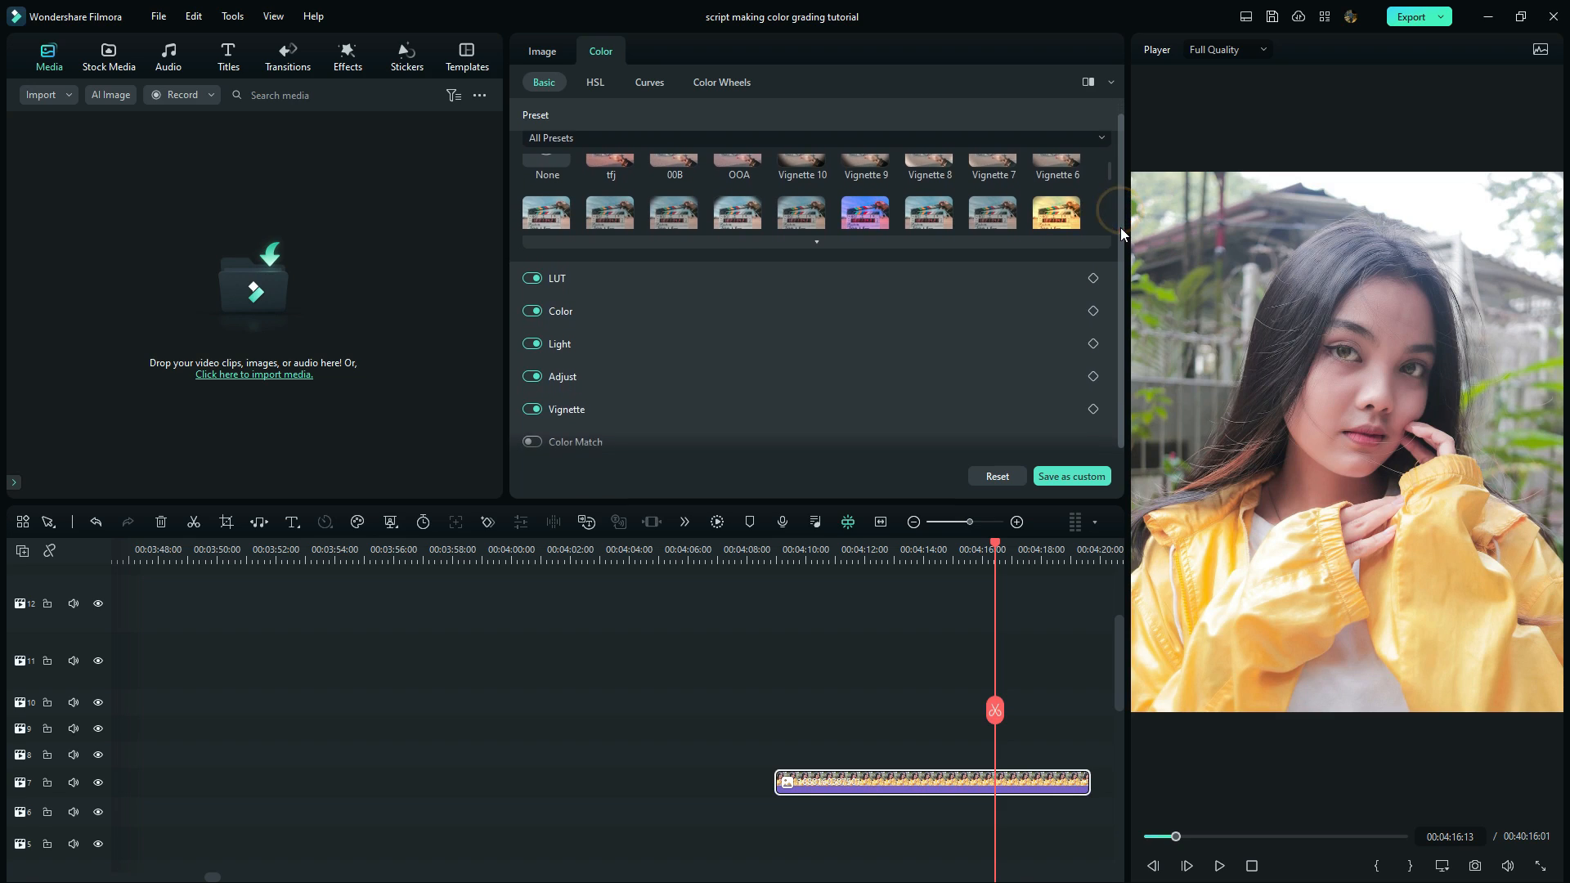
scroll("down", 3)
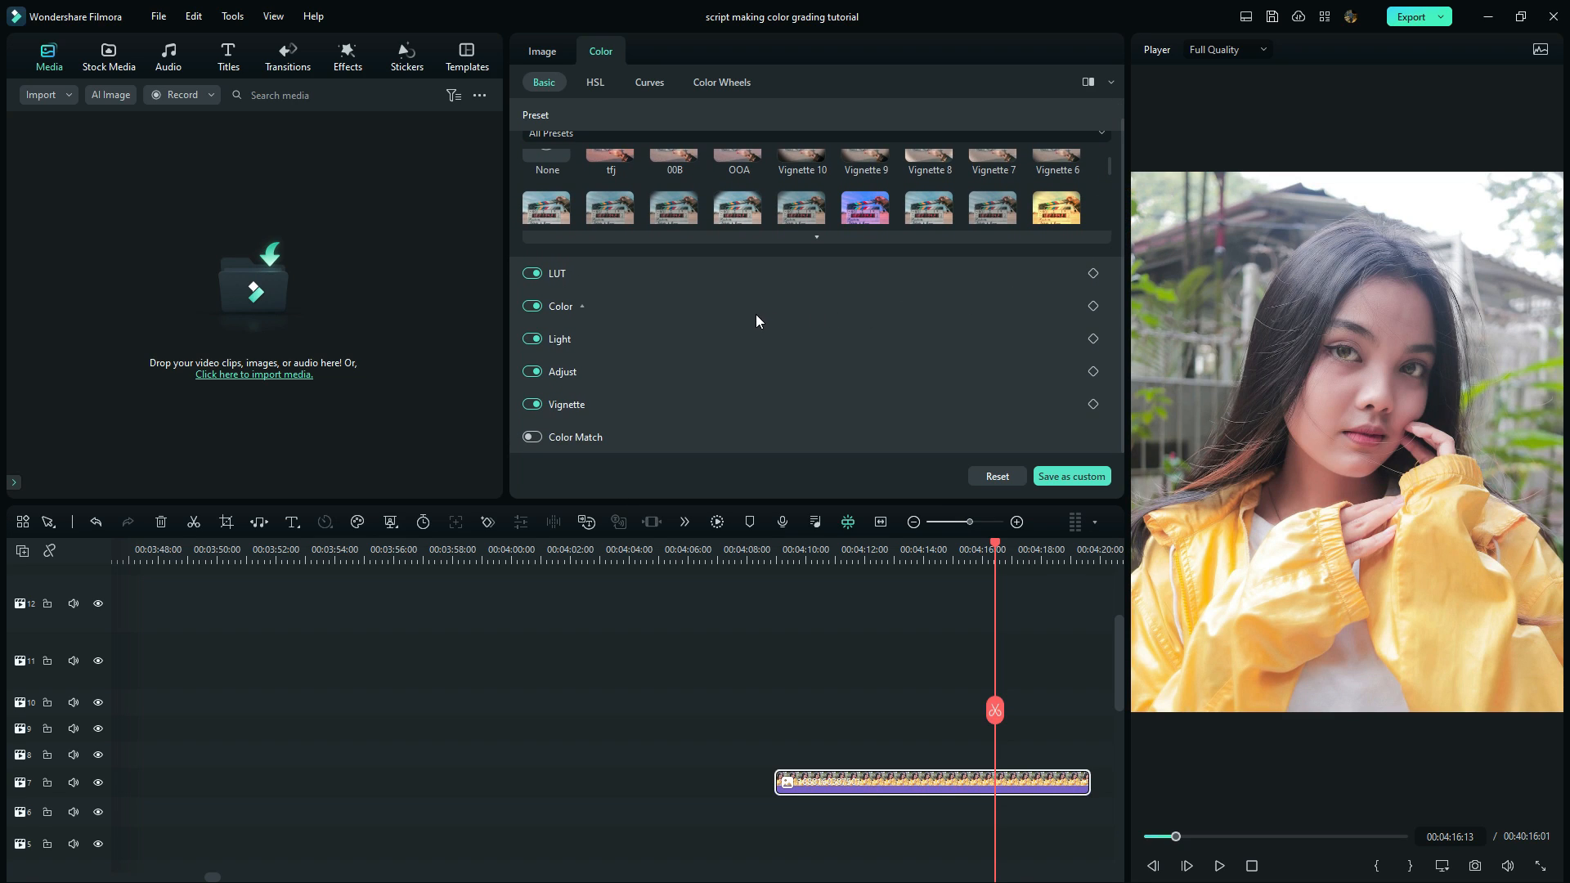
mouse_move(641, 311)
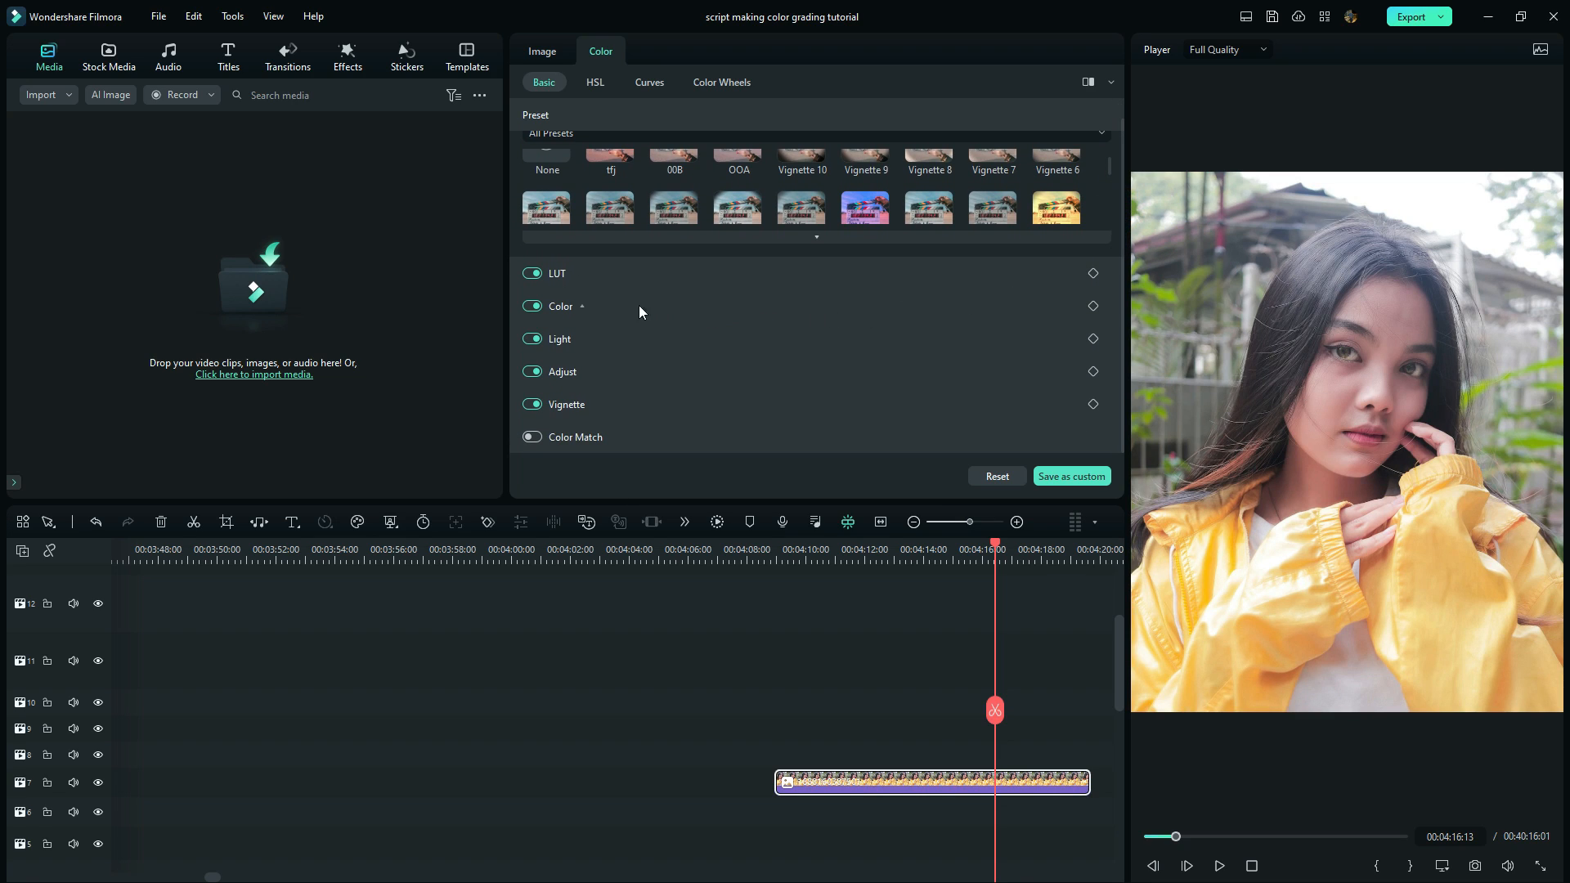
mouse_move(576, 316)
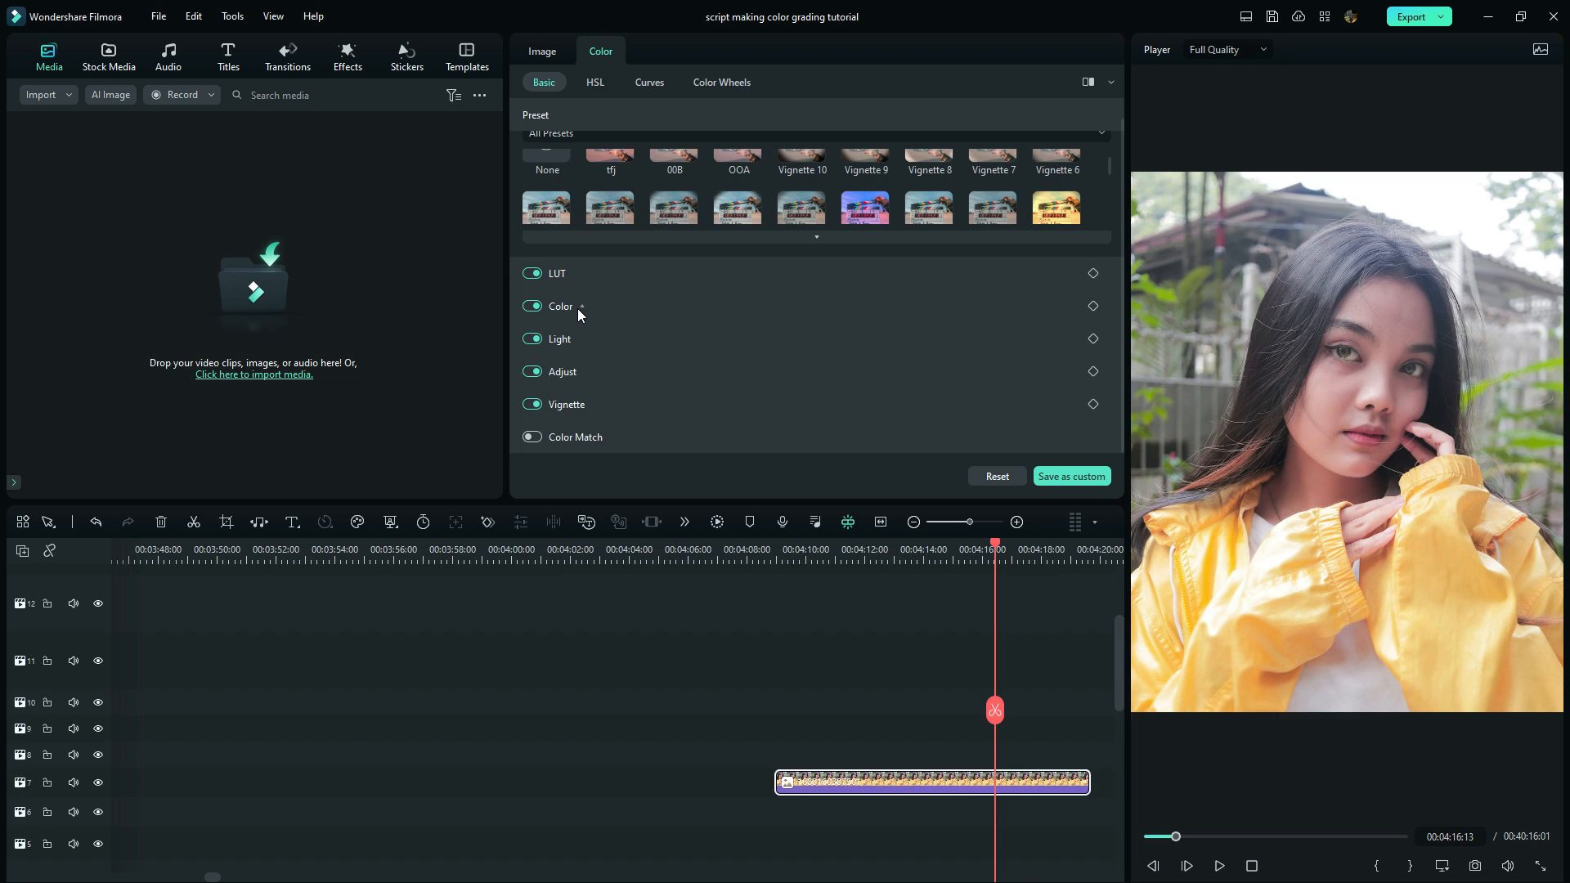
mouse_move(576, 346)
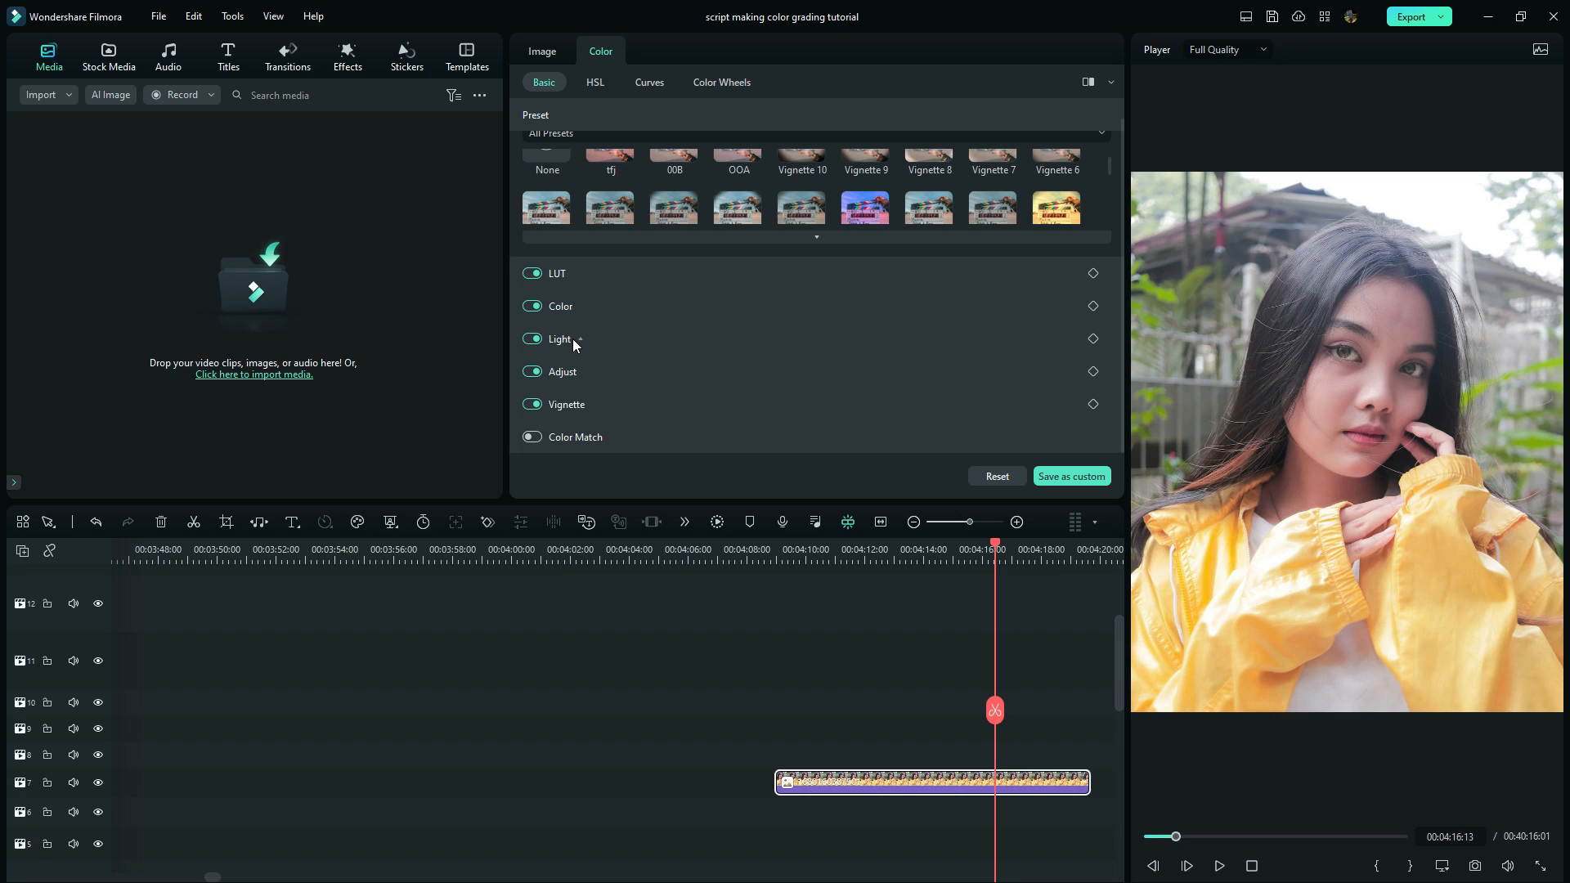
left_click(559, 338)
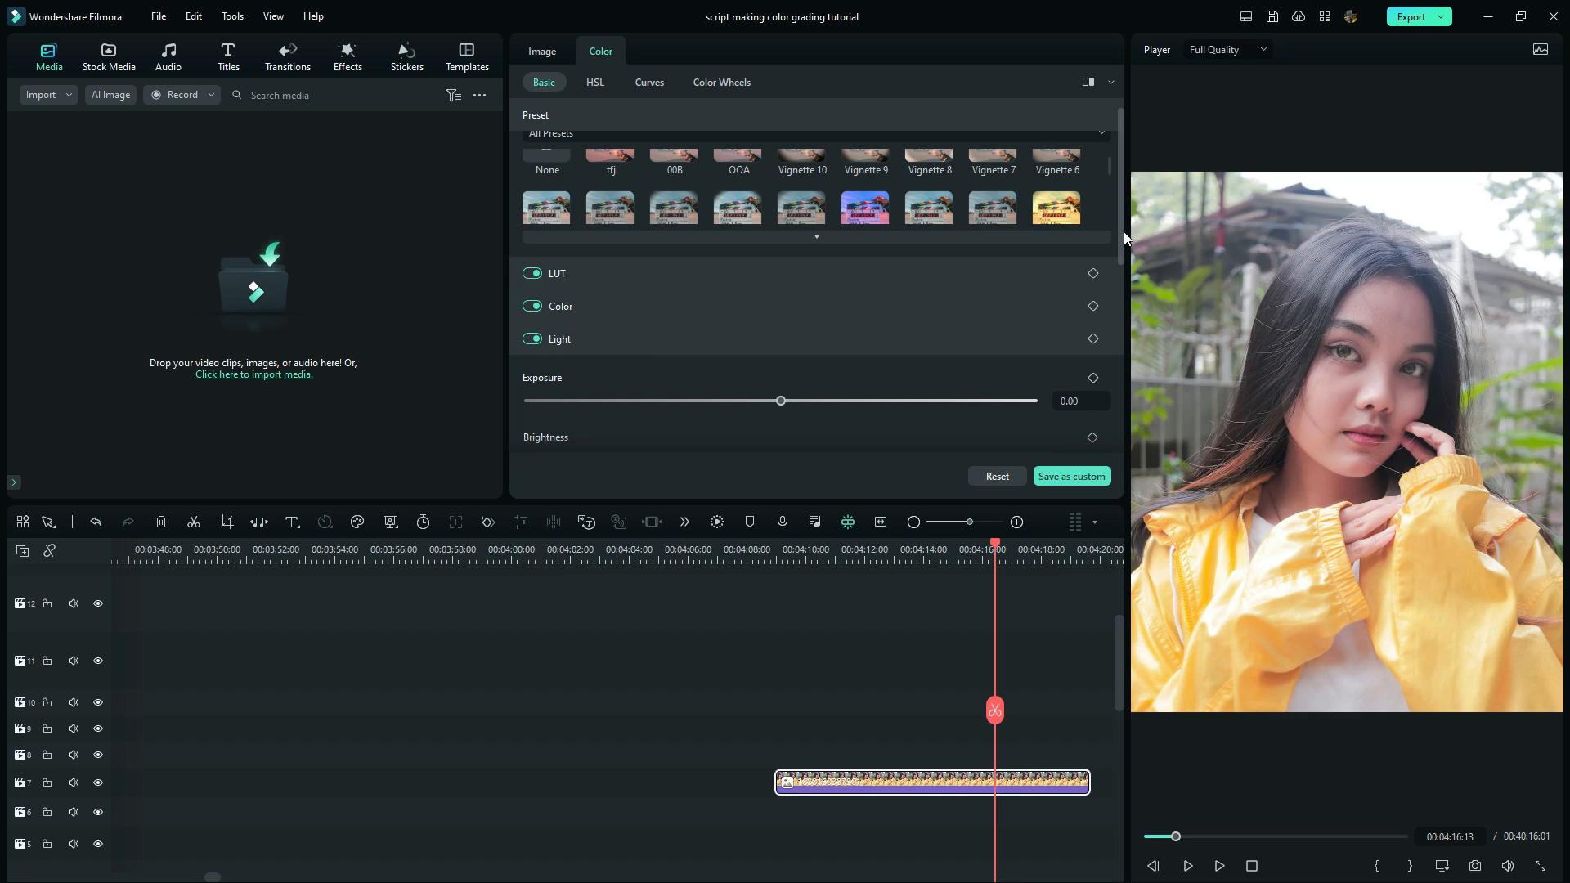
scroll("down", 3)
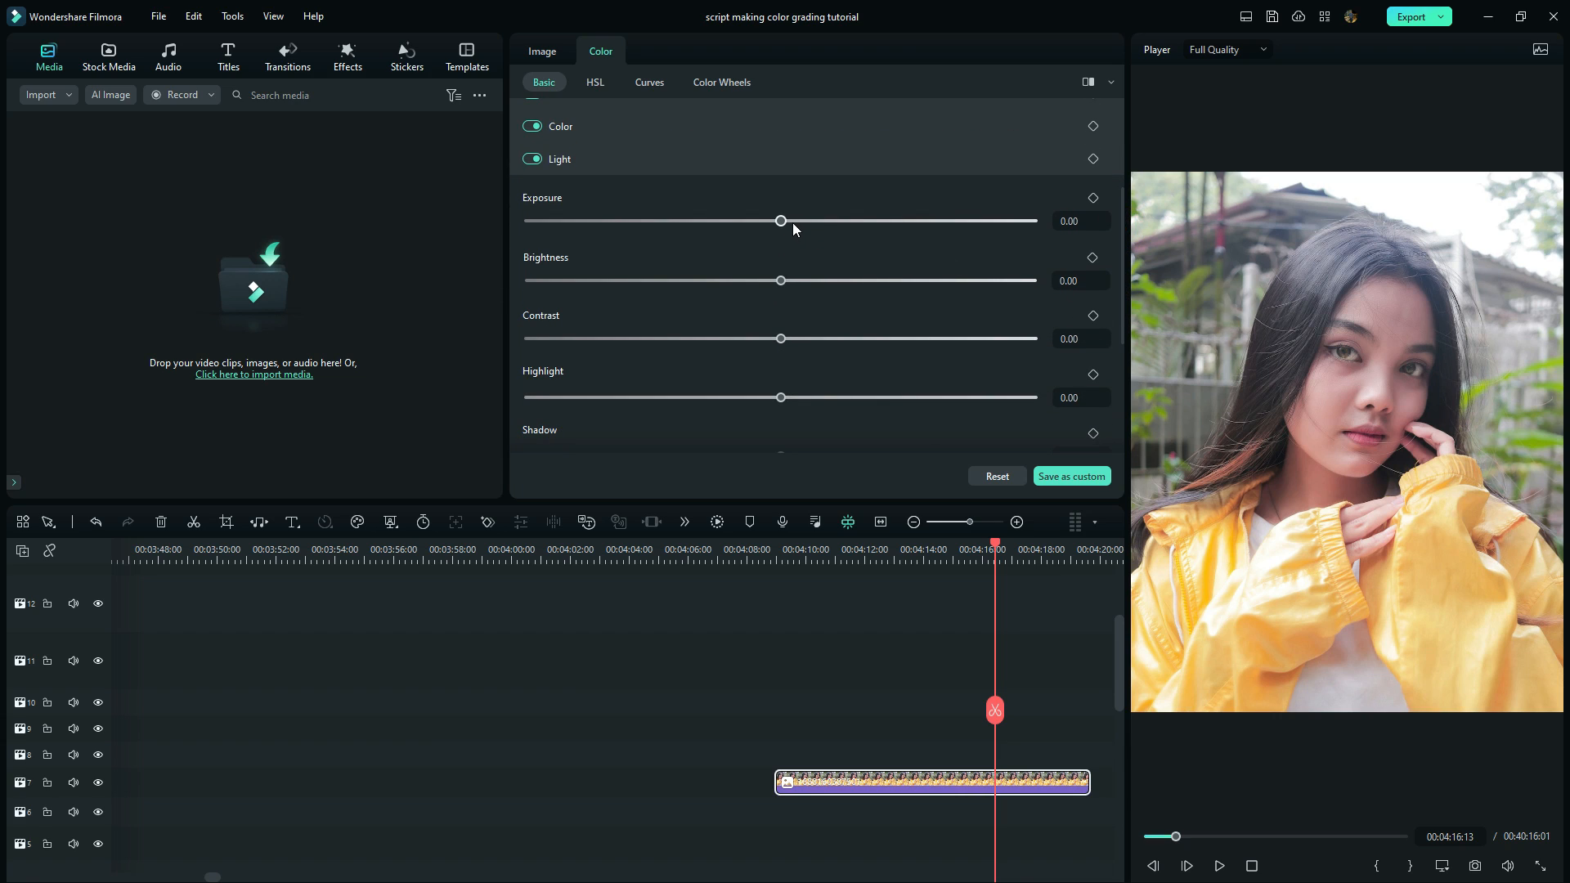
- Set exposure 2.27, brightness -14.33, contrast 9.42 and lower highlights, whites and blacks
left_click_drag(780, 220, 786, 221)
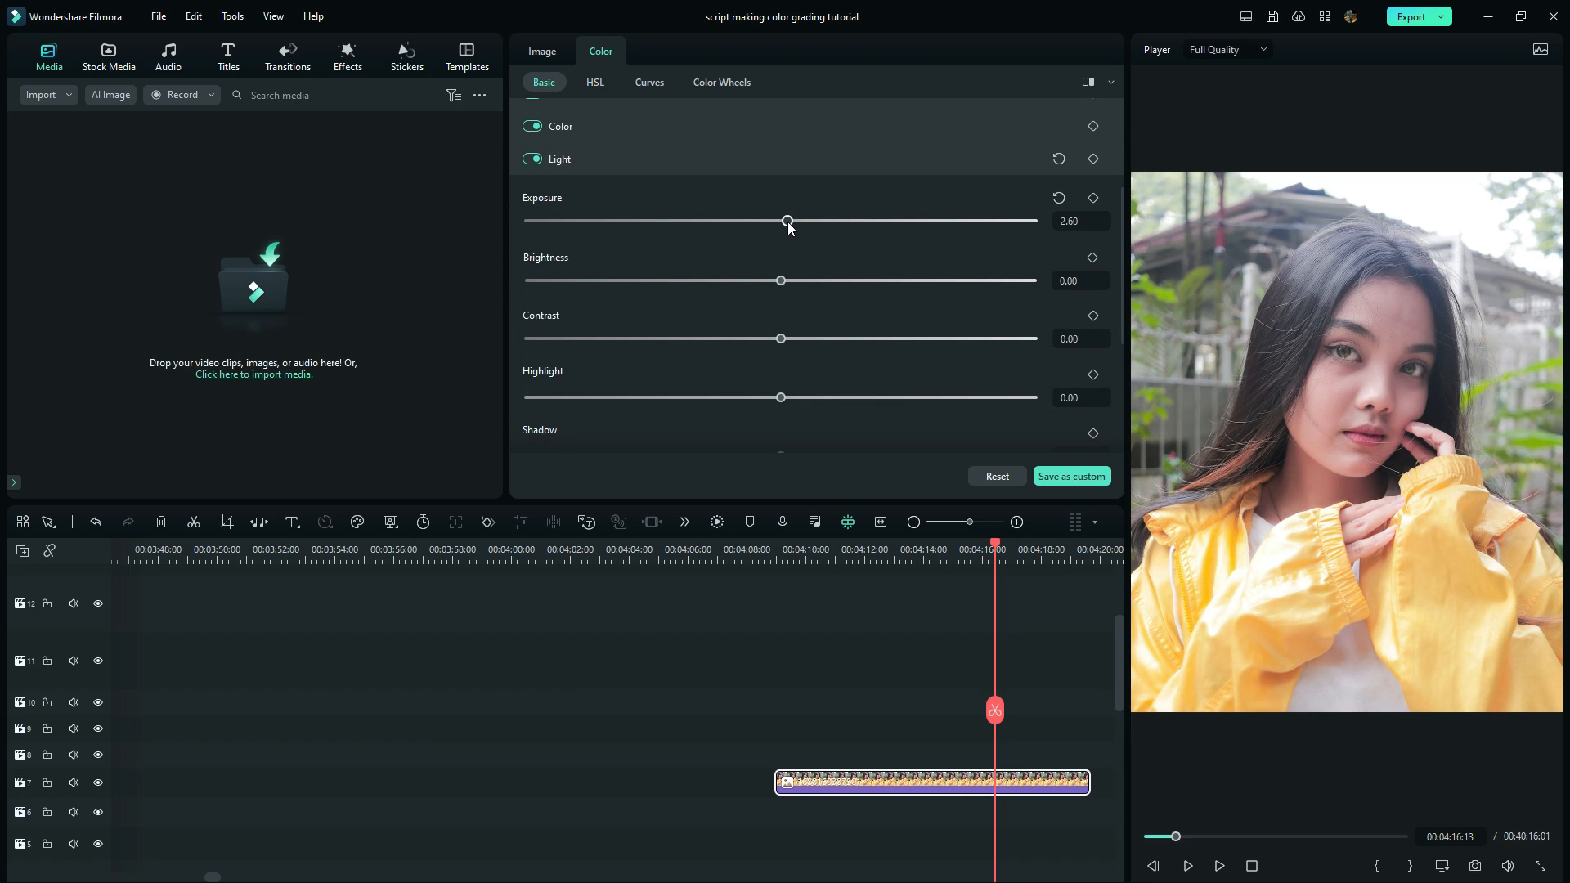
left_click_drag(786, 221, 784, 221)
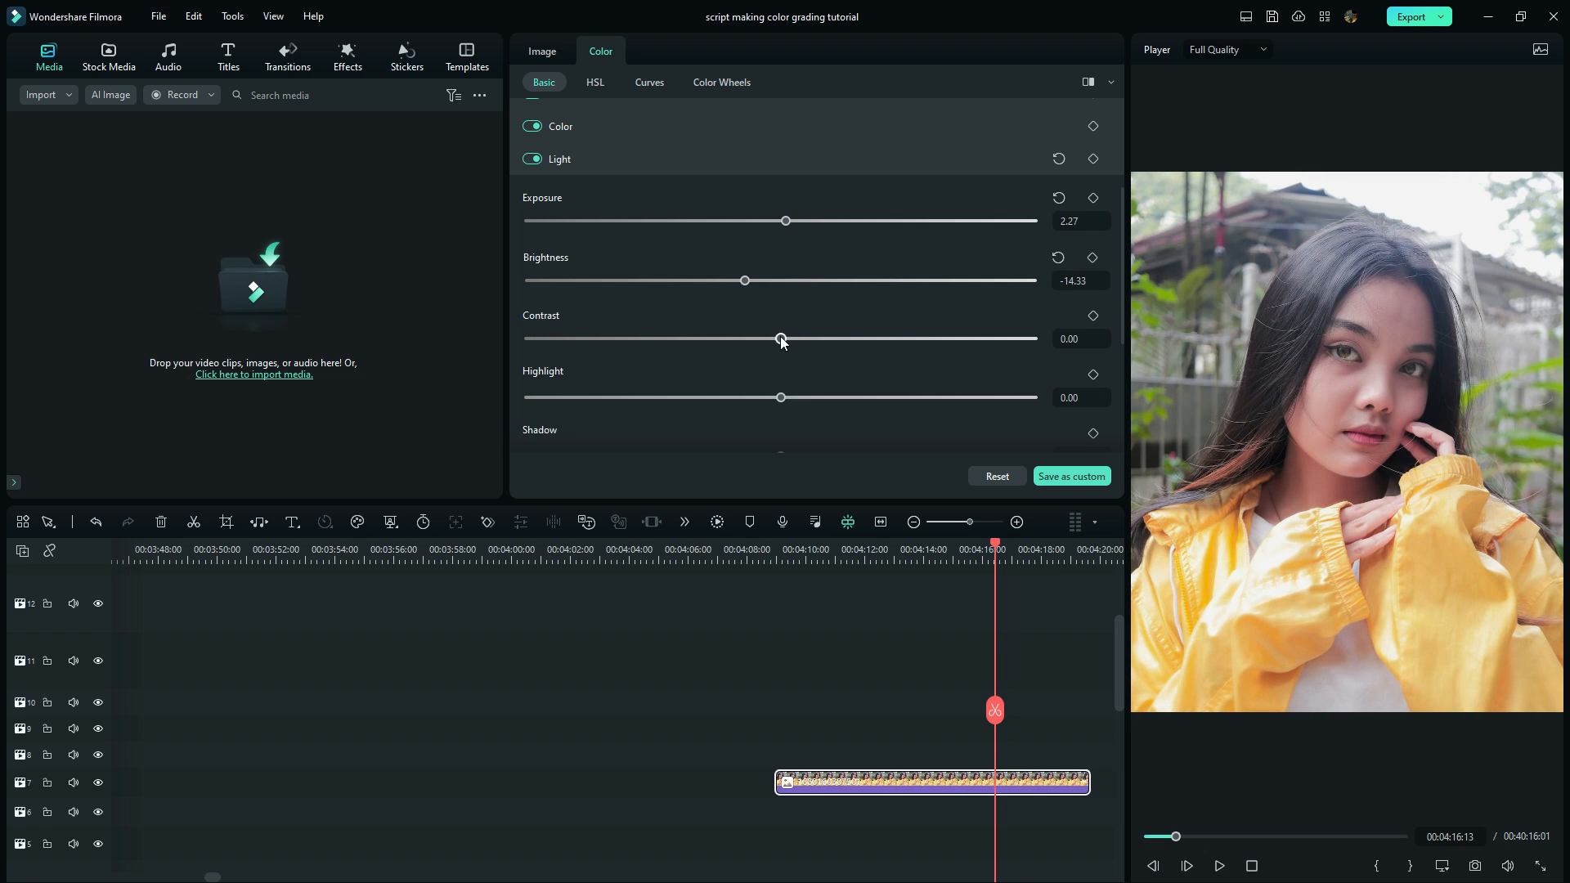
left_click_drag(782, 338, 807, 338)
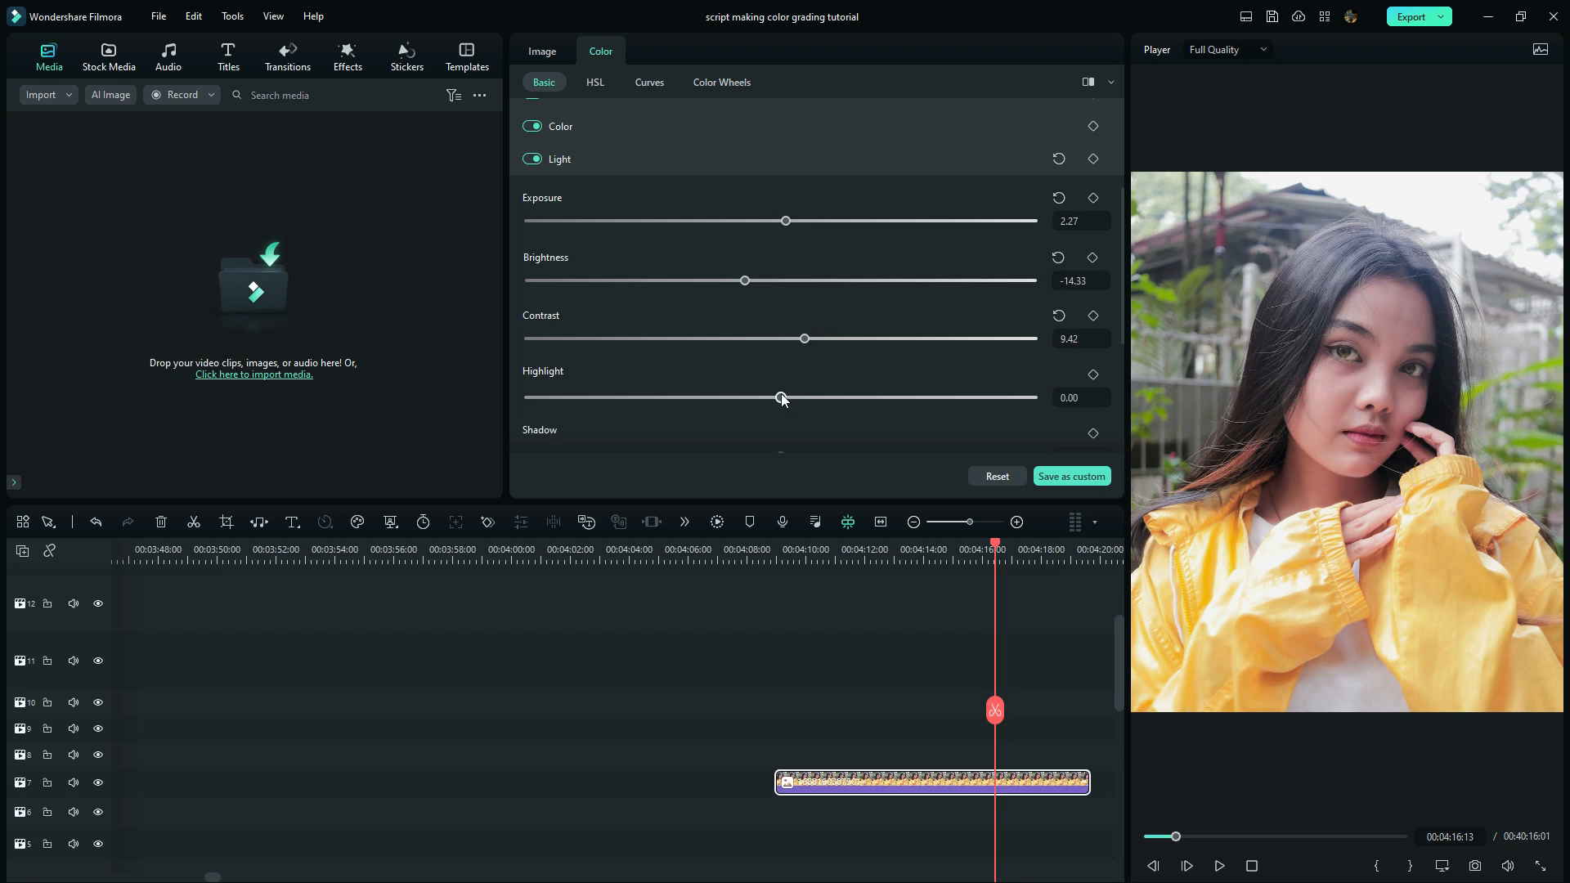
left_click_drag(782, 398, 740, 397)
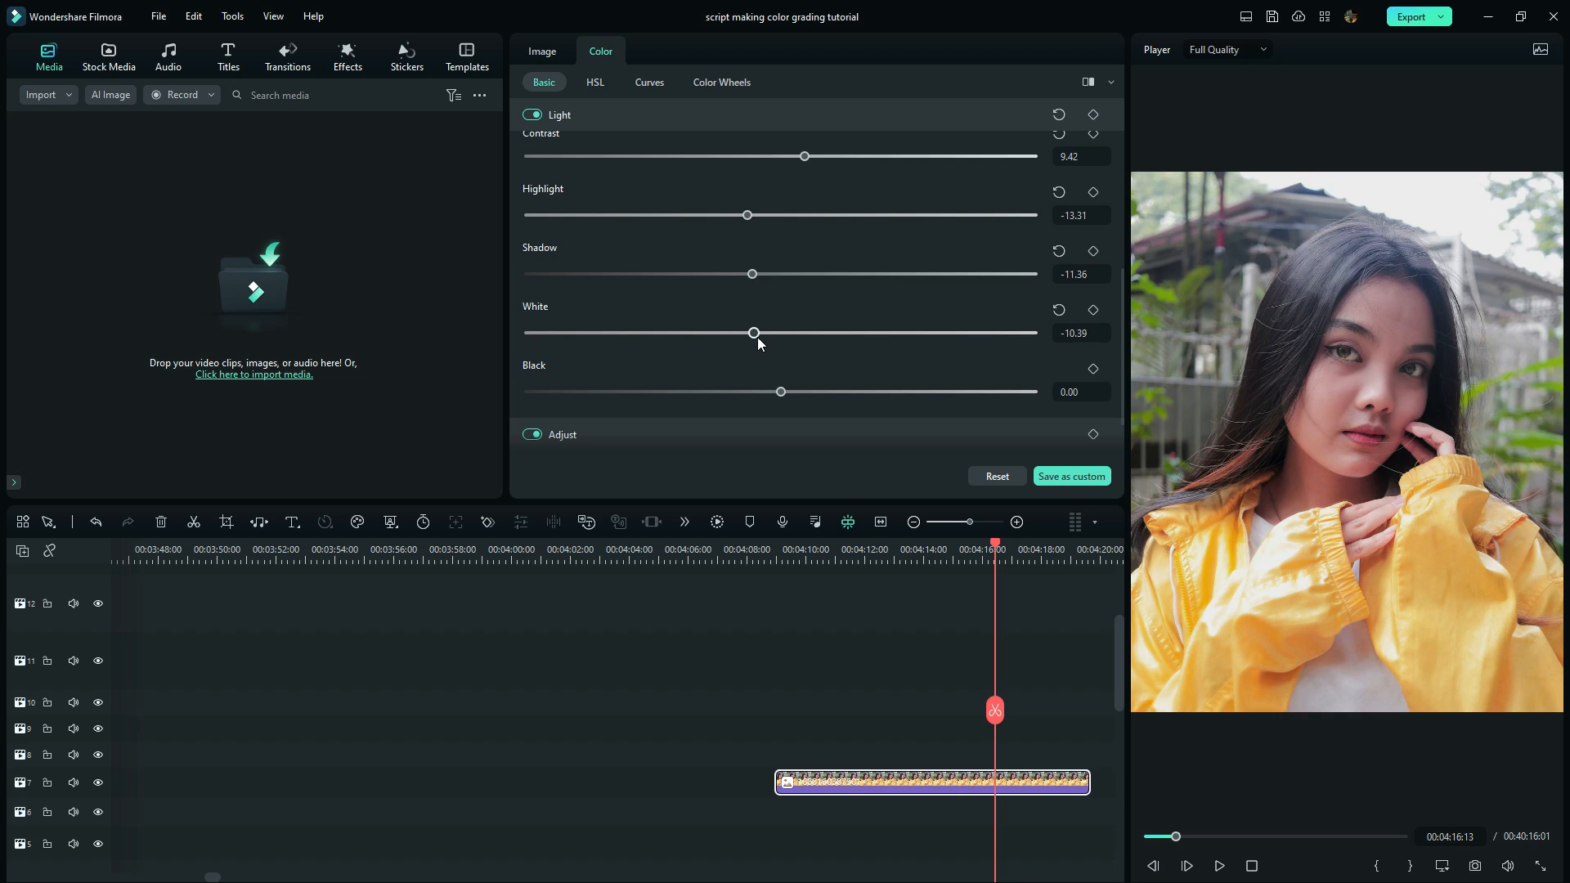
left_click_drag(754, 332, 760, 332)
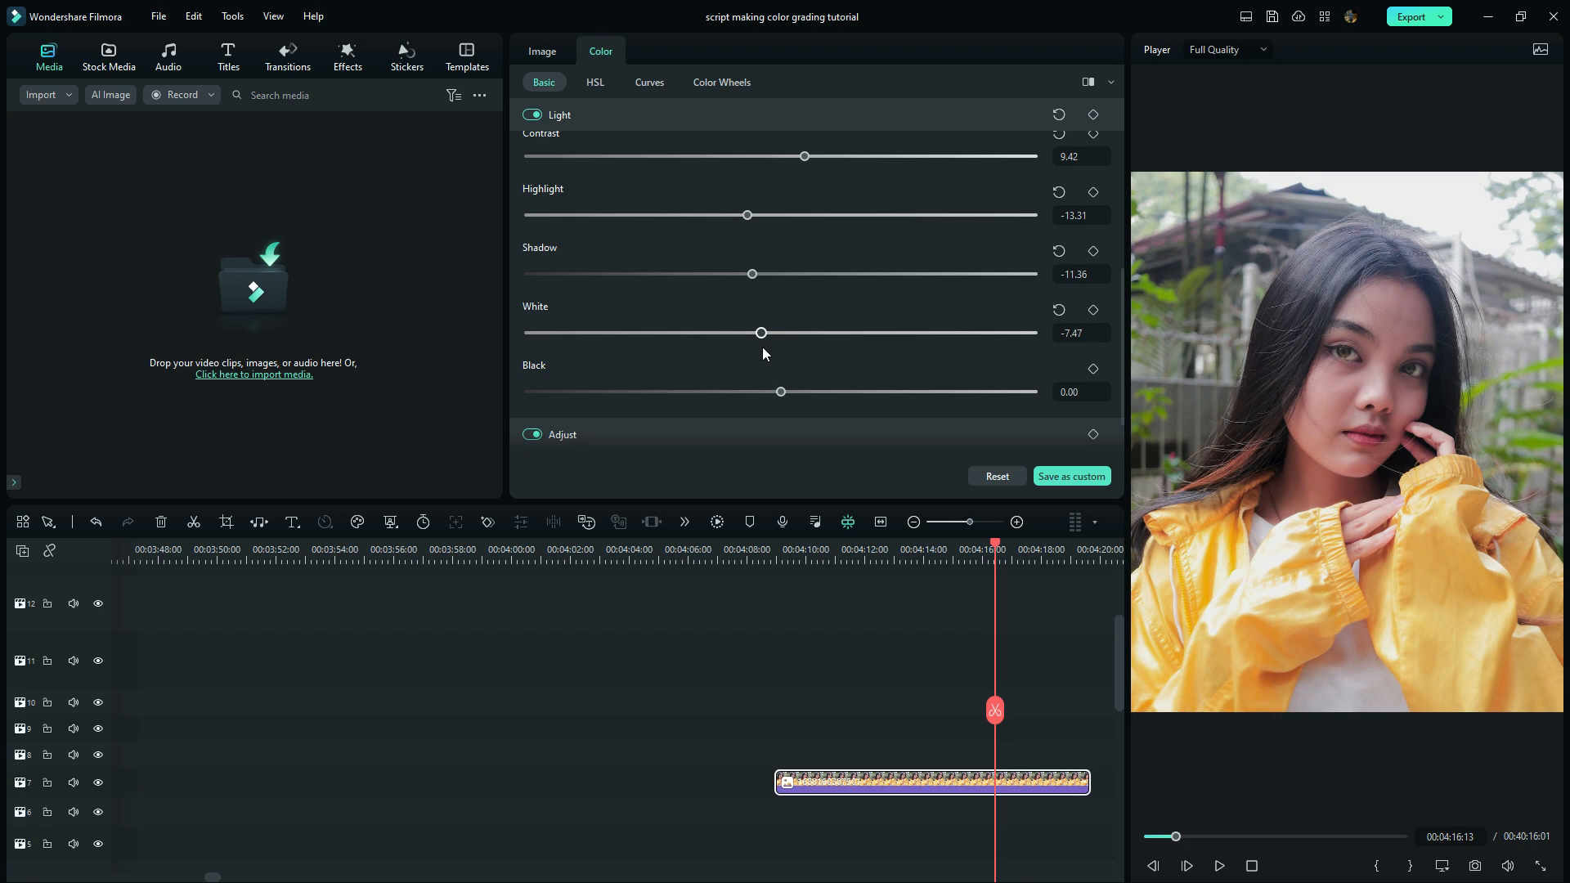
left_click_drag(780, 391, 750, 391)
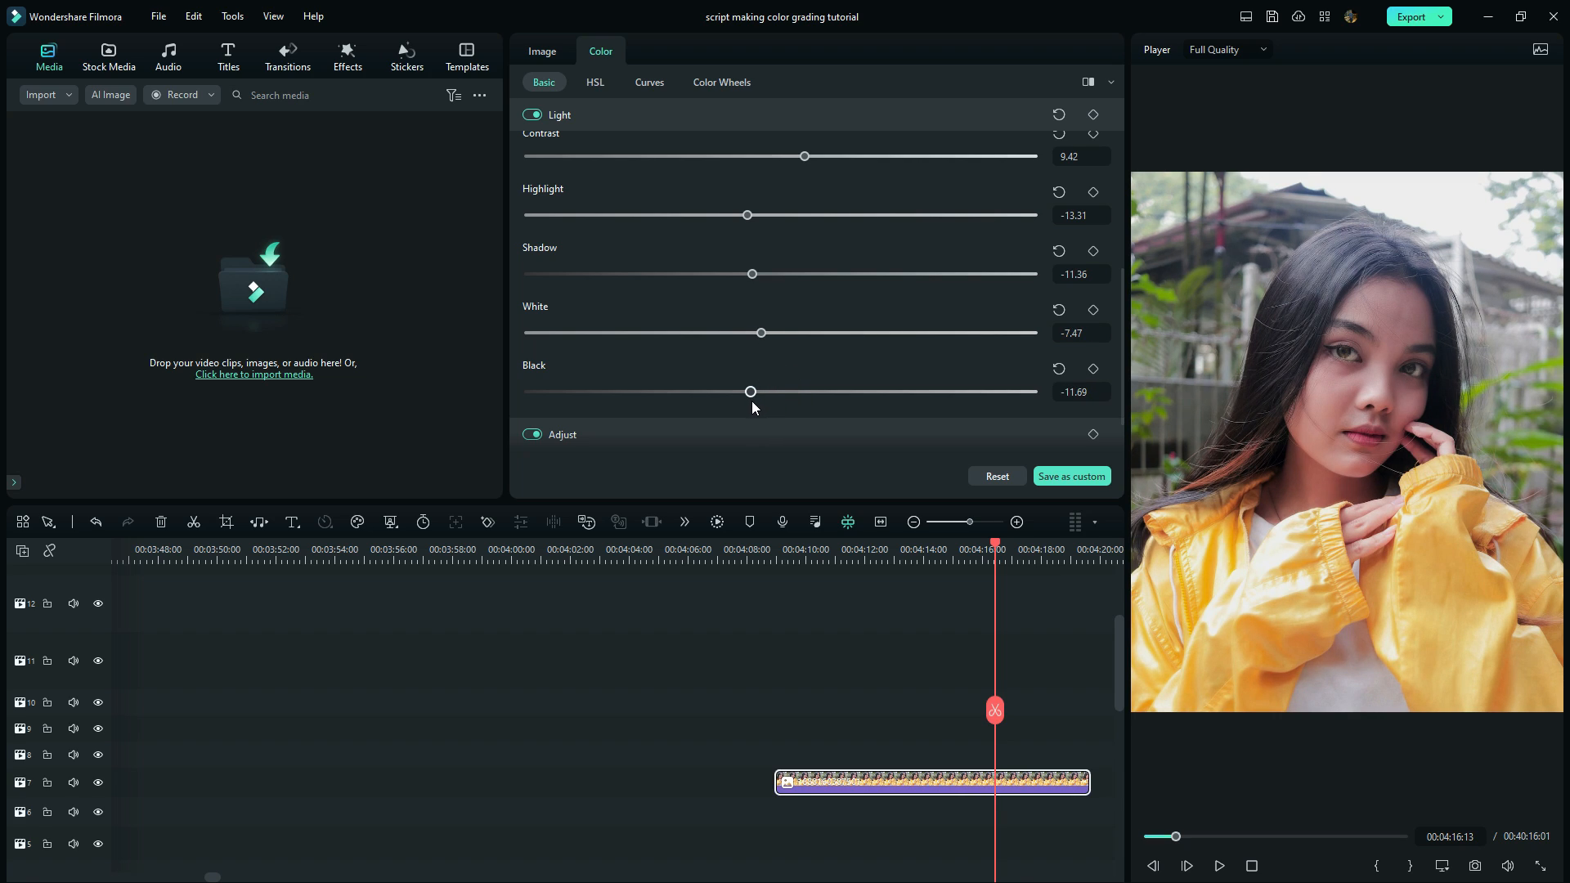
mouse_move(659, 85)
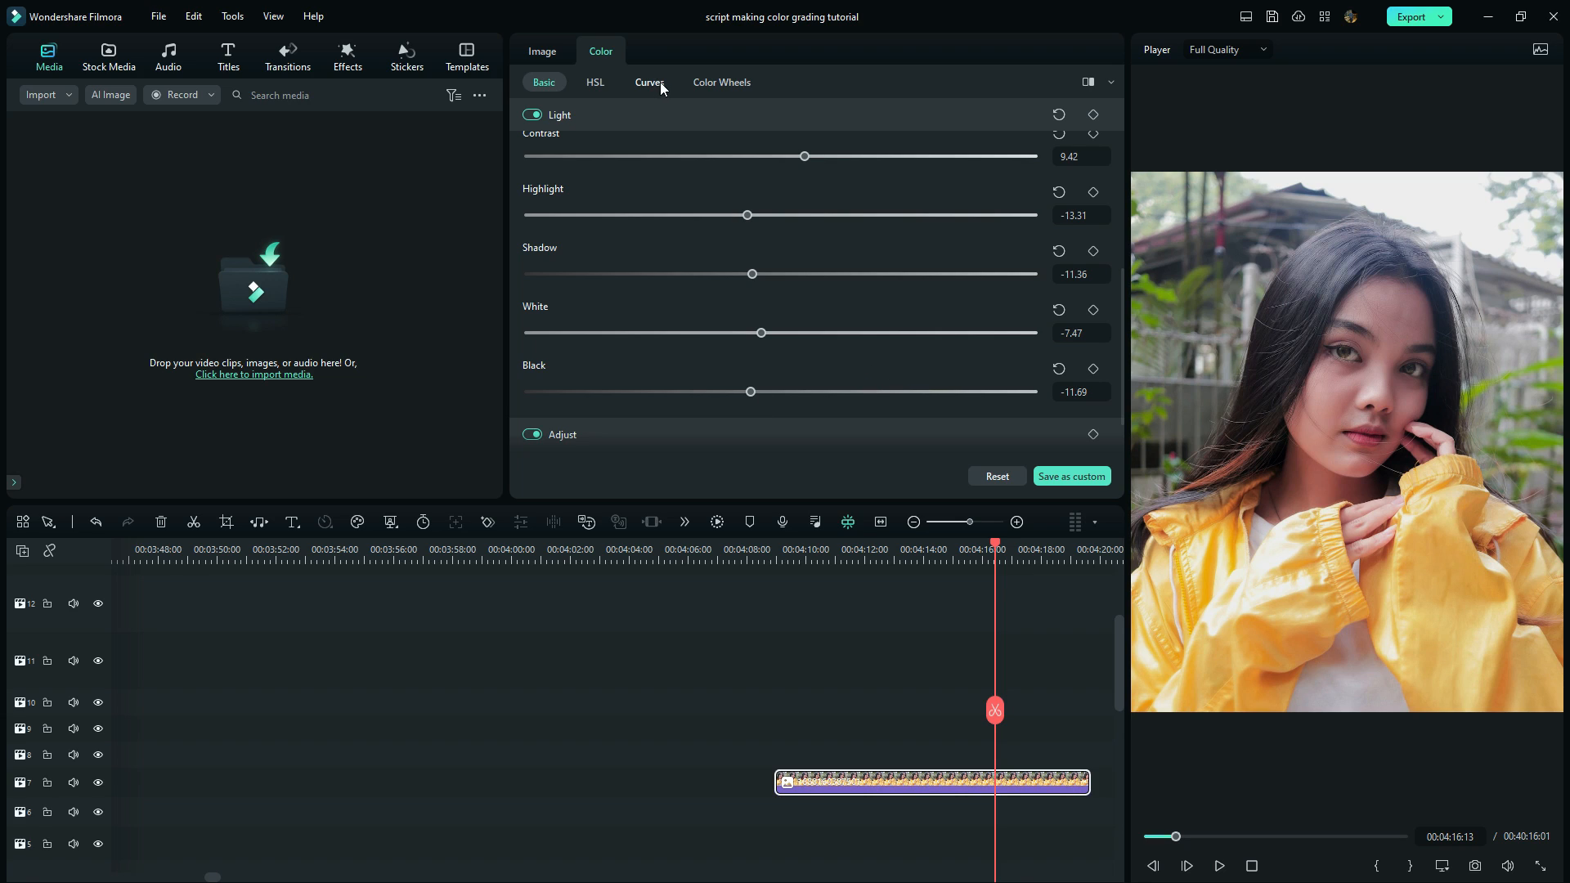
- Move from Curves to the HSL per-colour adjustments without changing anything
left_click(719, 81)
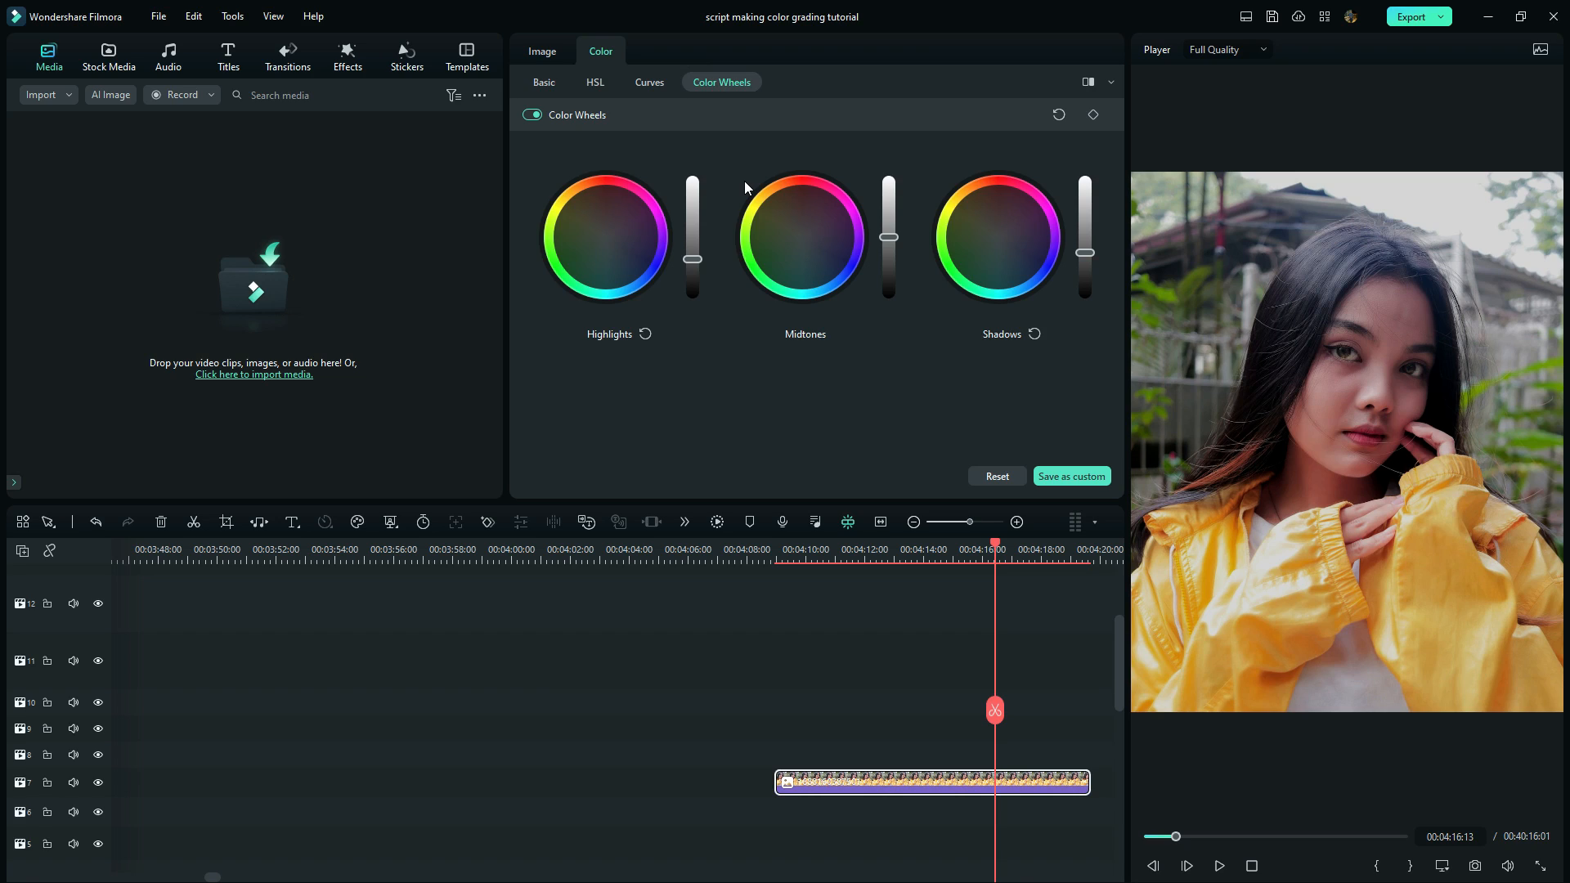
left_click(595, 81)
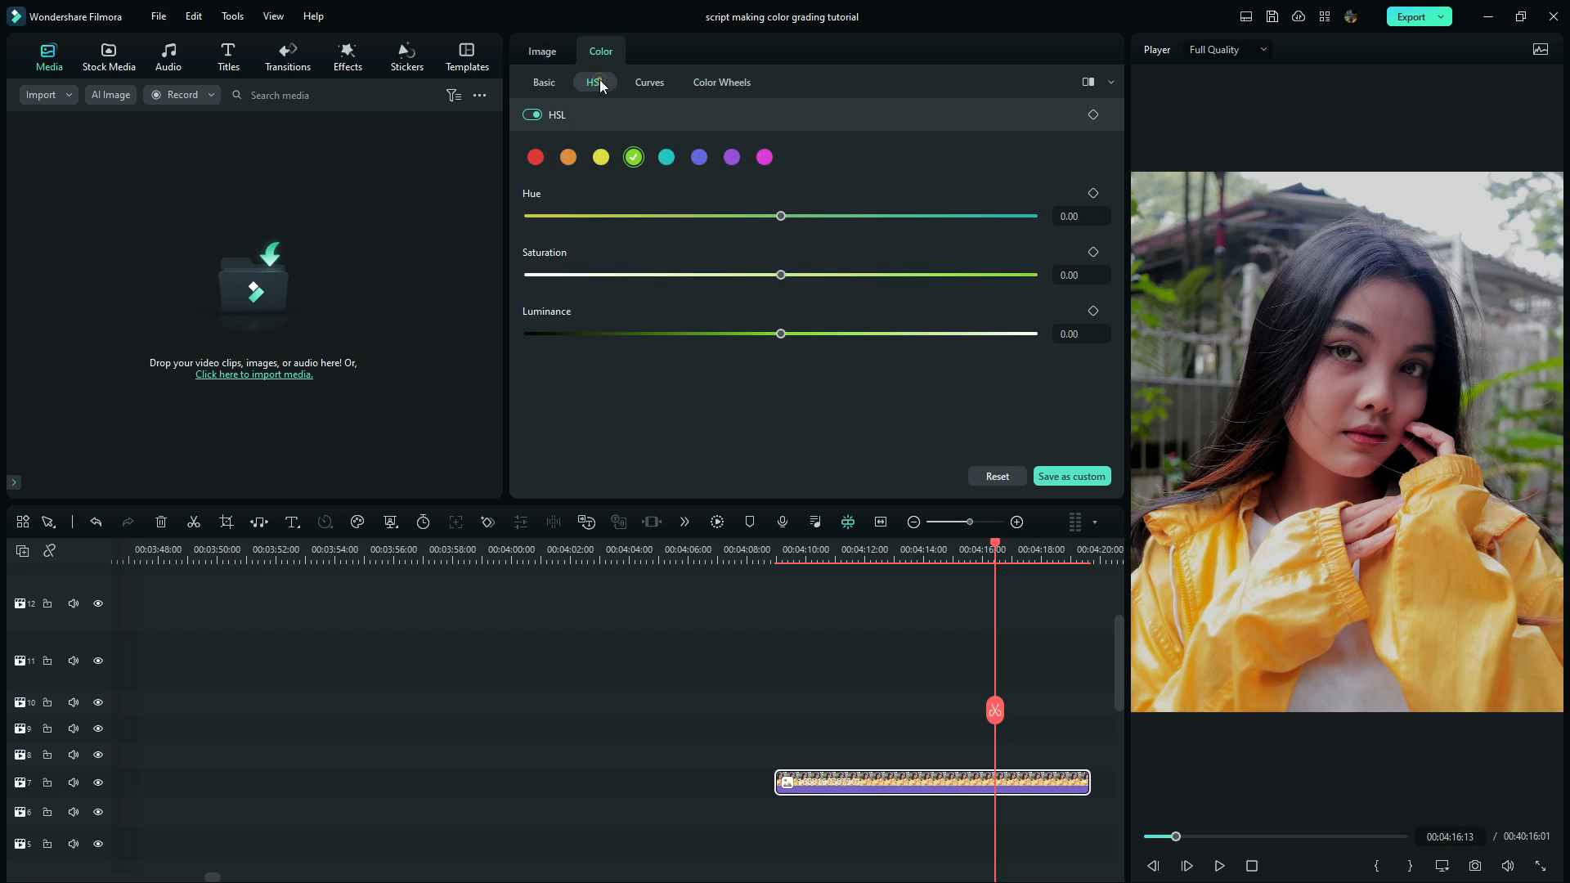
mouse_move(1287, 694)
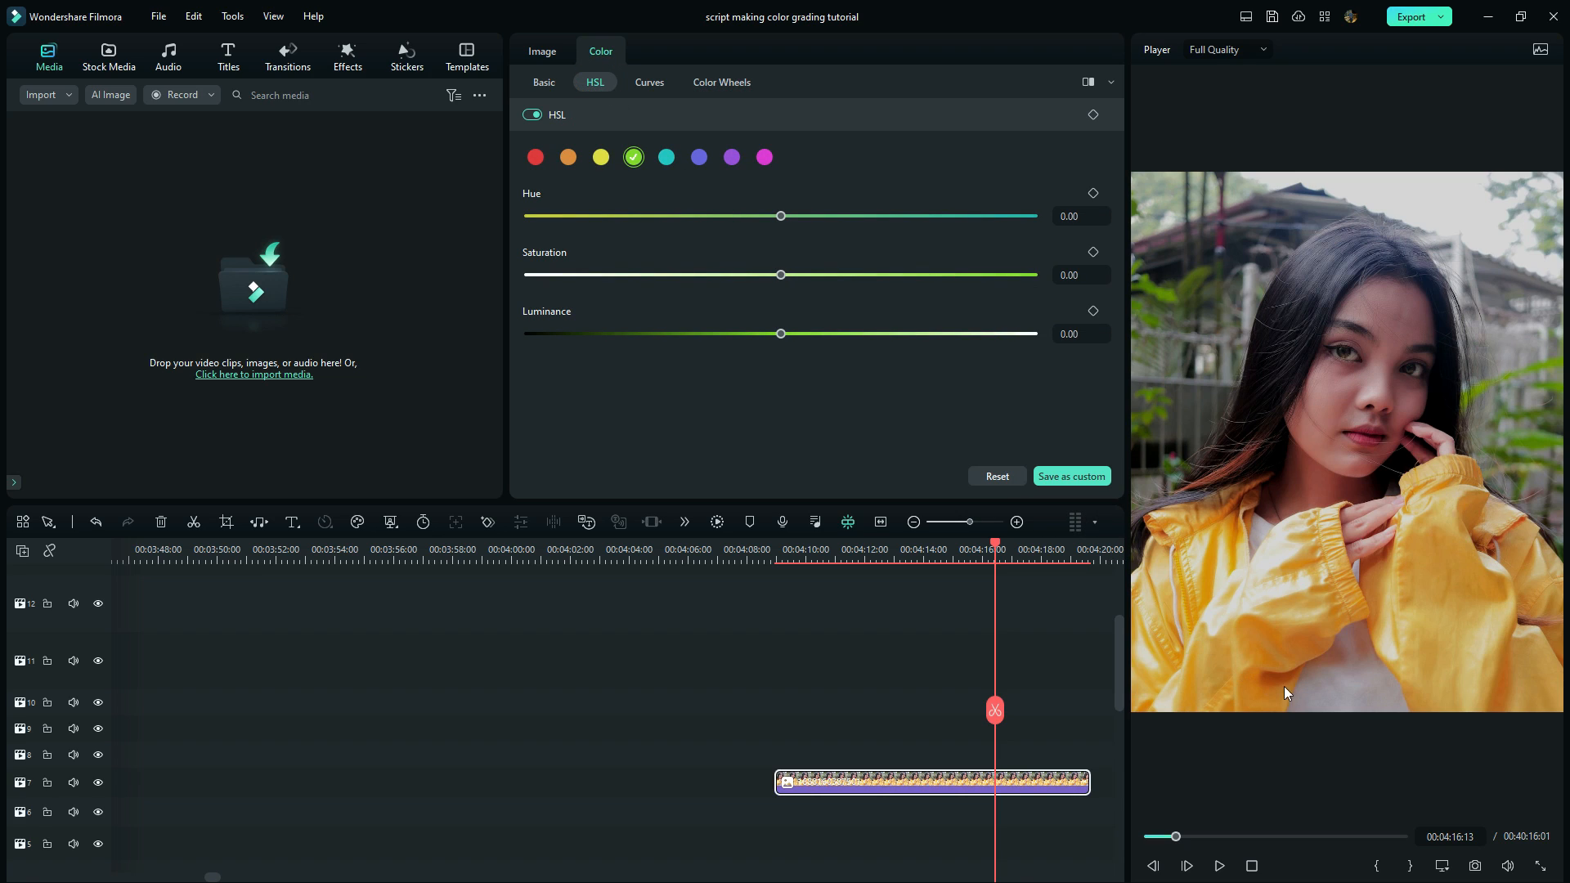
mouse_move(934, 386)
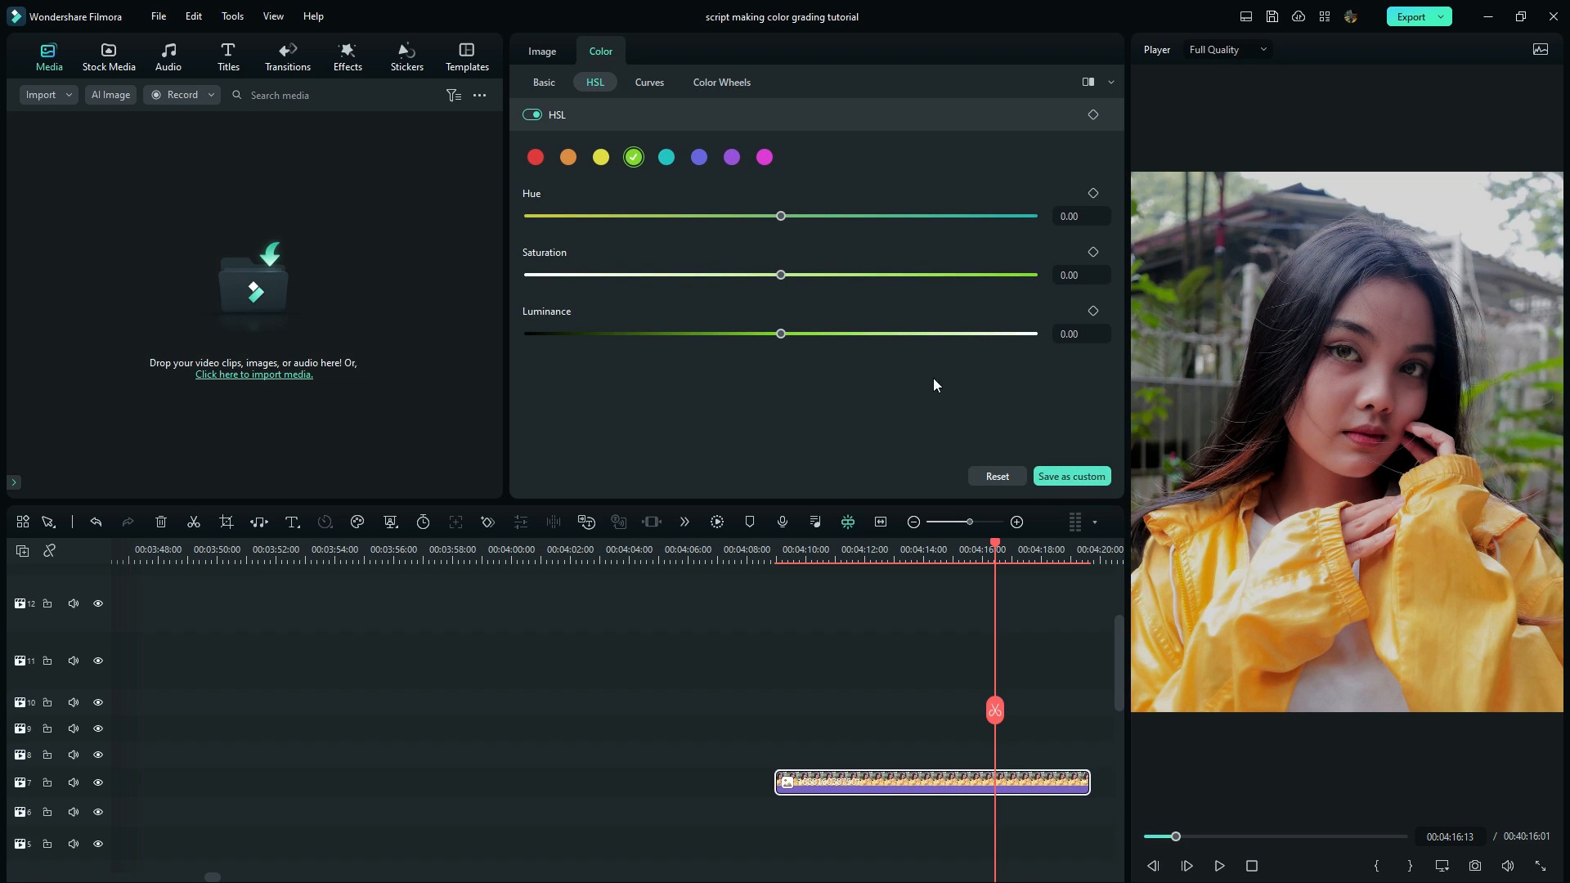
- Shift the hue, boost saturation and darken the orange tones
left_click(567, 157)
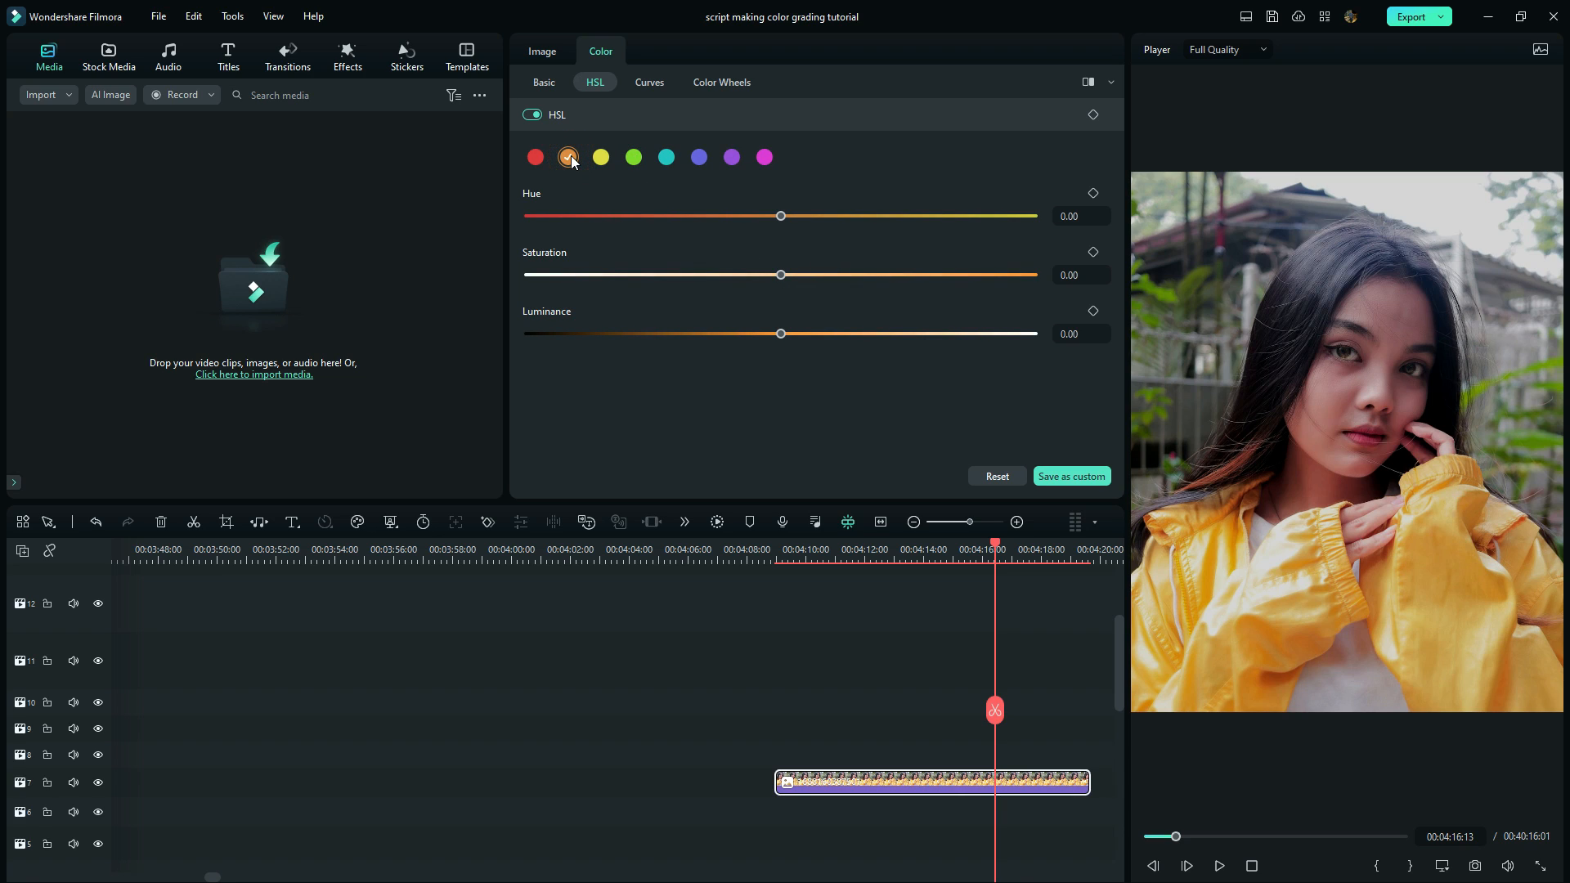
left_click_drag(781, 216, 831, 216)
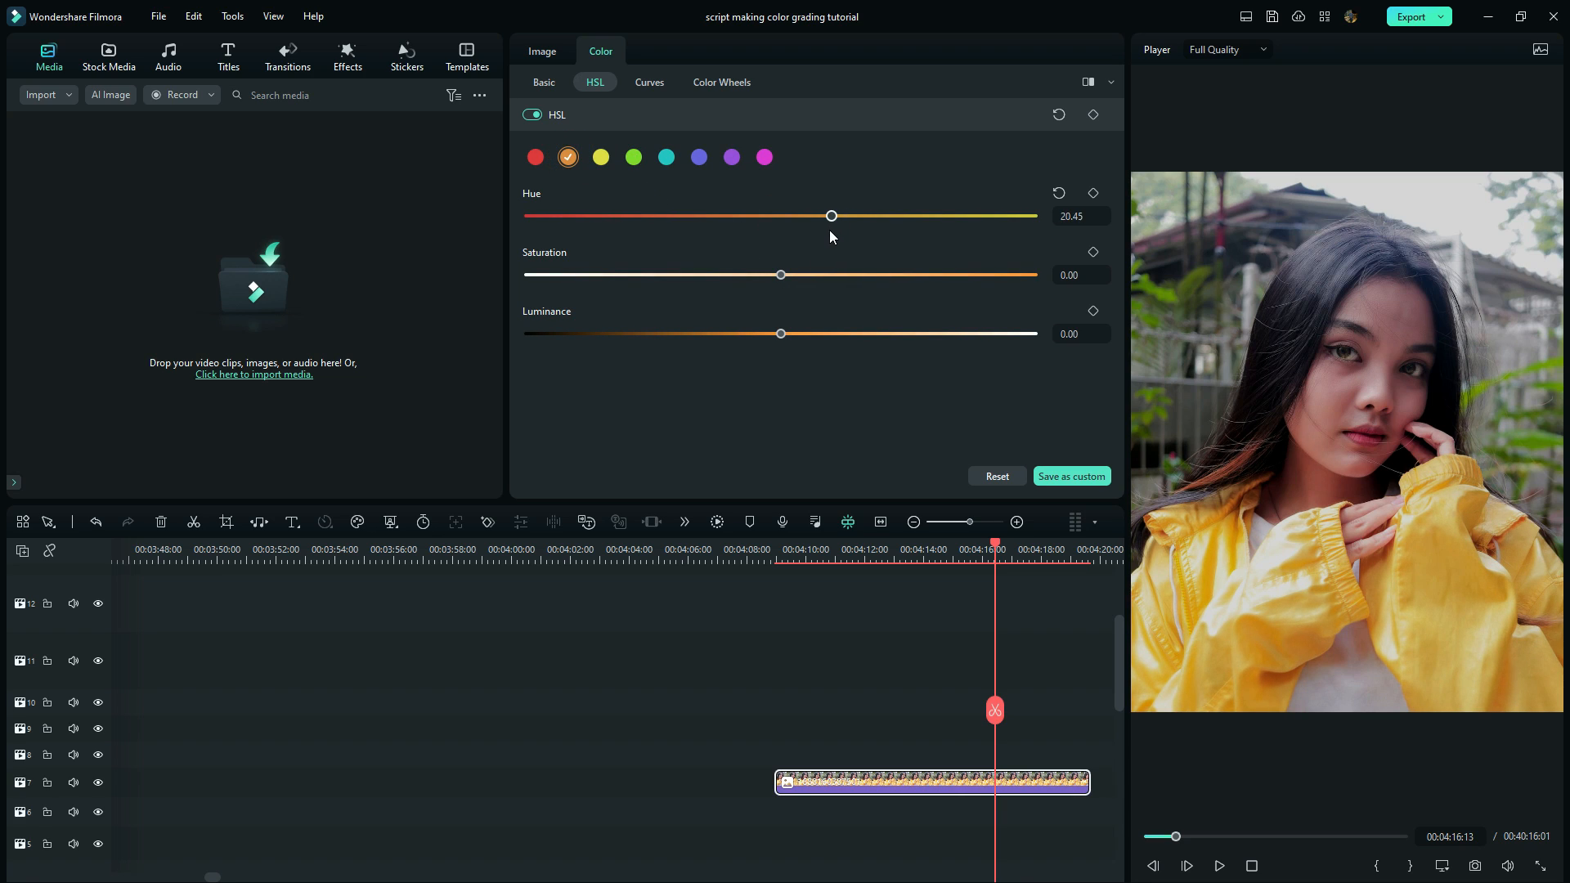
left_click_drag(782, 275, 816, 274)
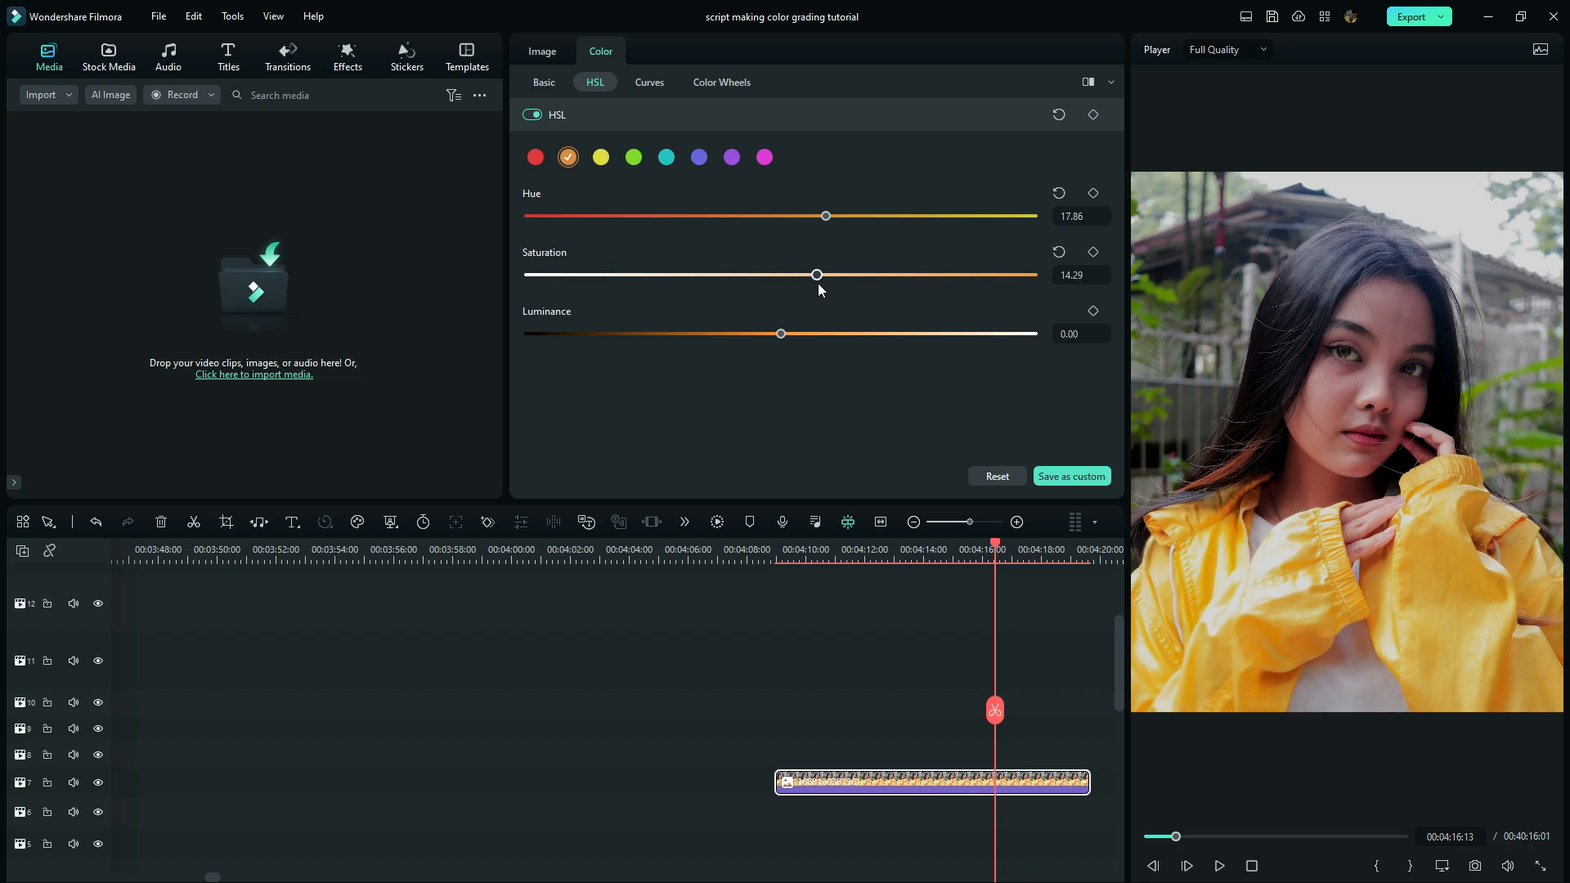
left_click_drag(782, 334, 729, 333)
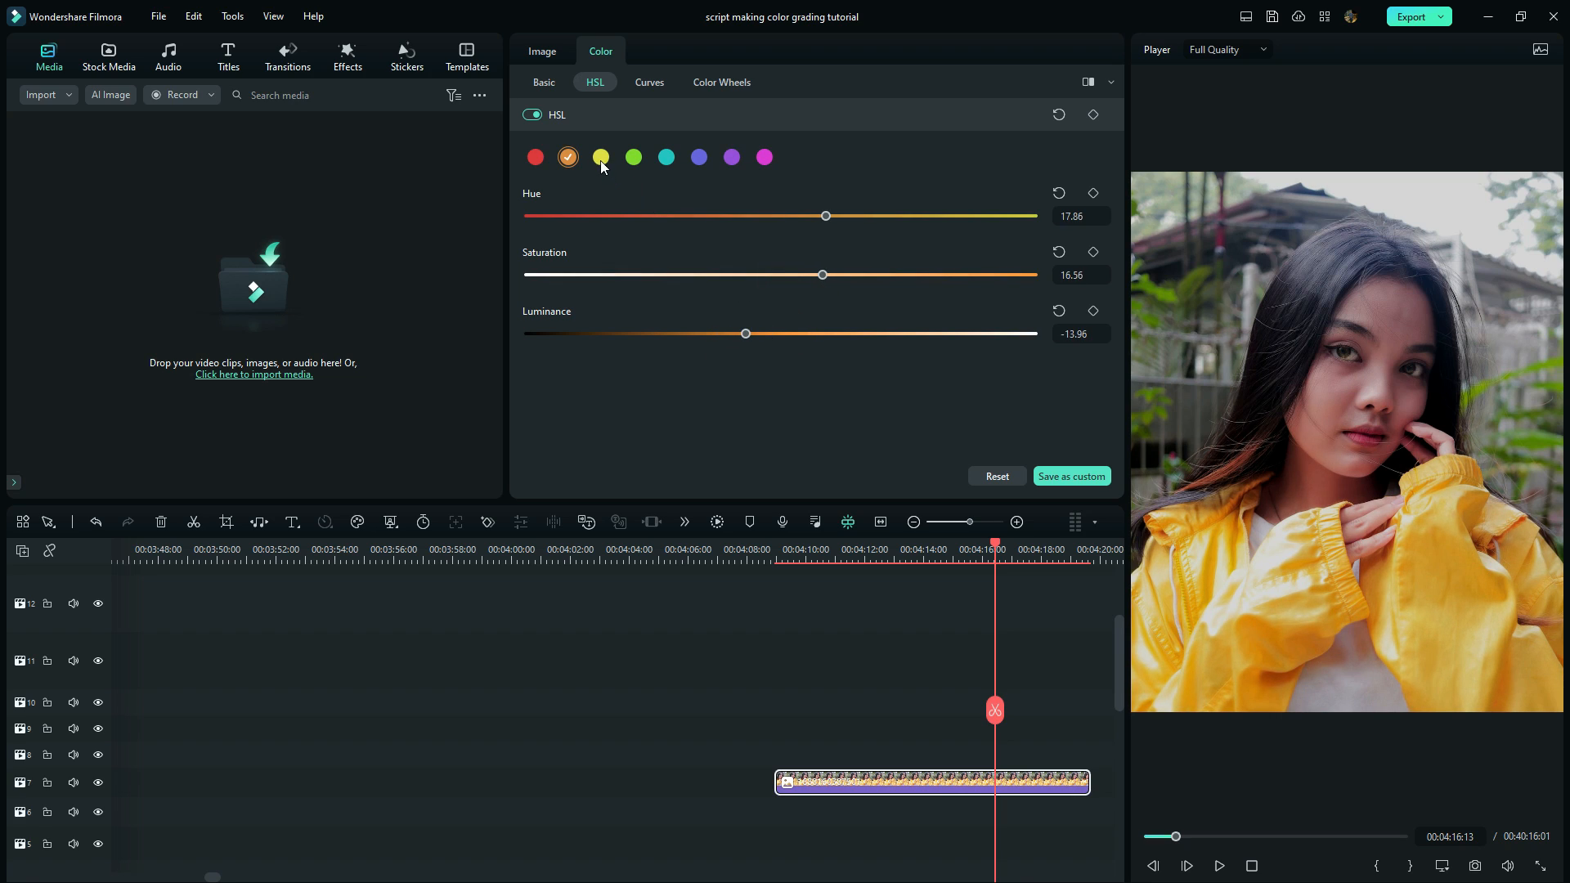
- Push the yellow jacket's hue toward orange and raise its saturation
left_click(600, 157)
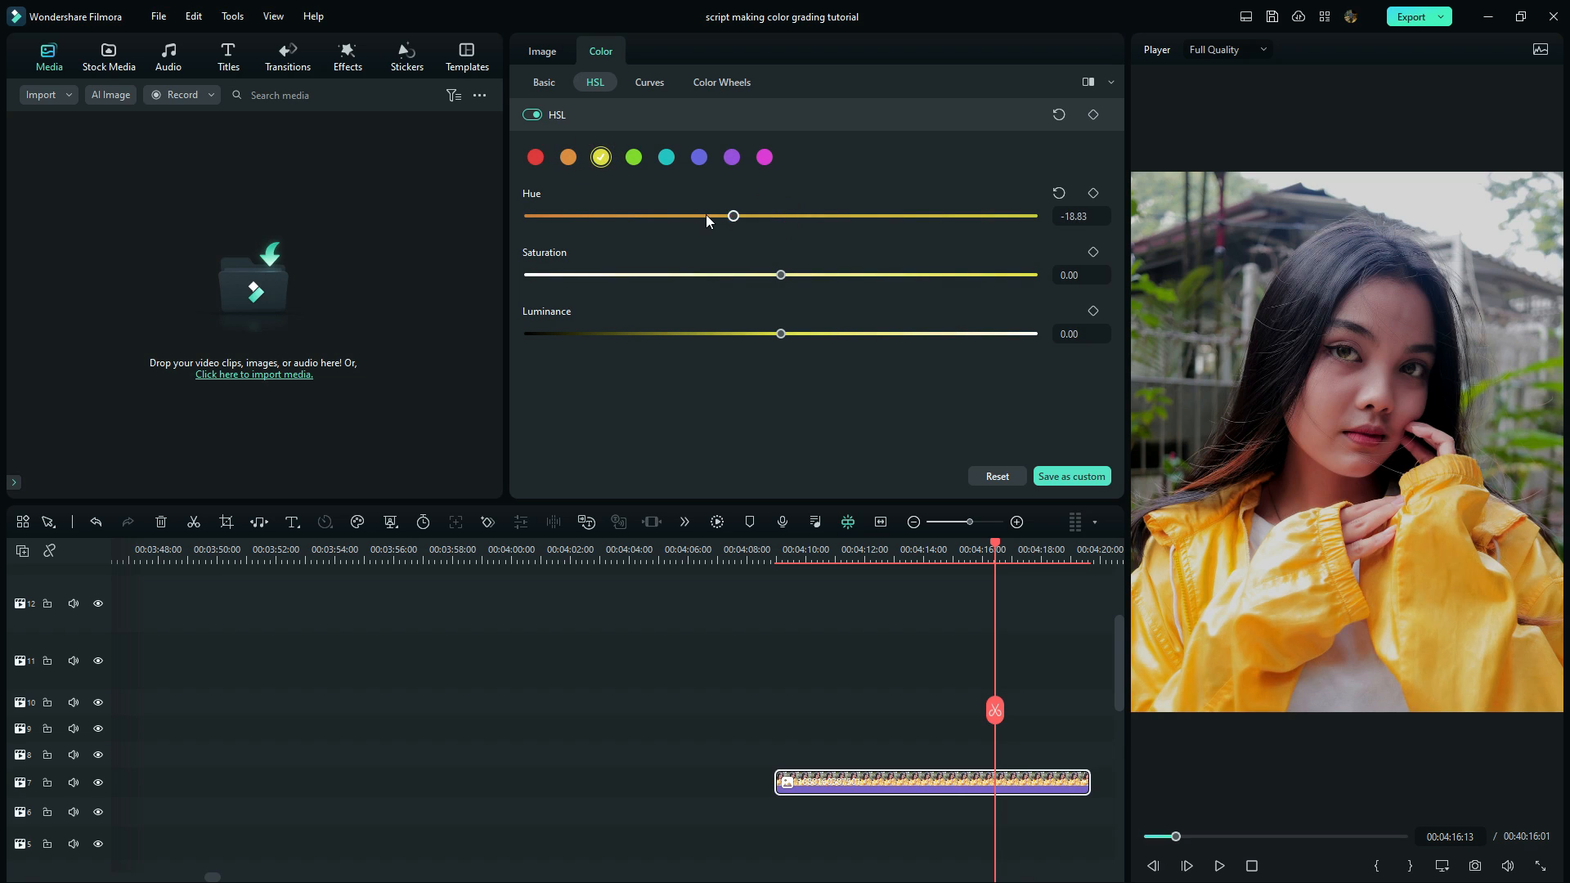
left_click_drag(731, 215, 674, 216)
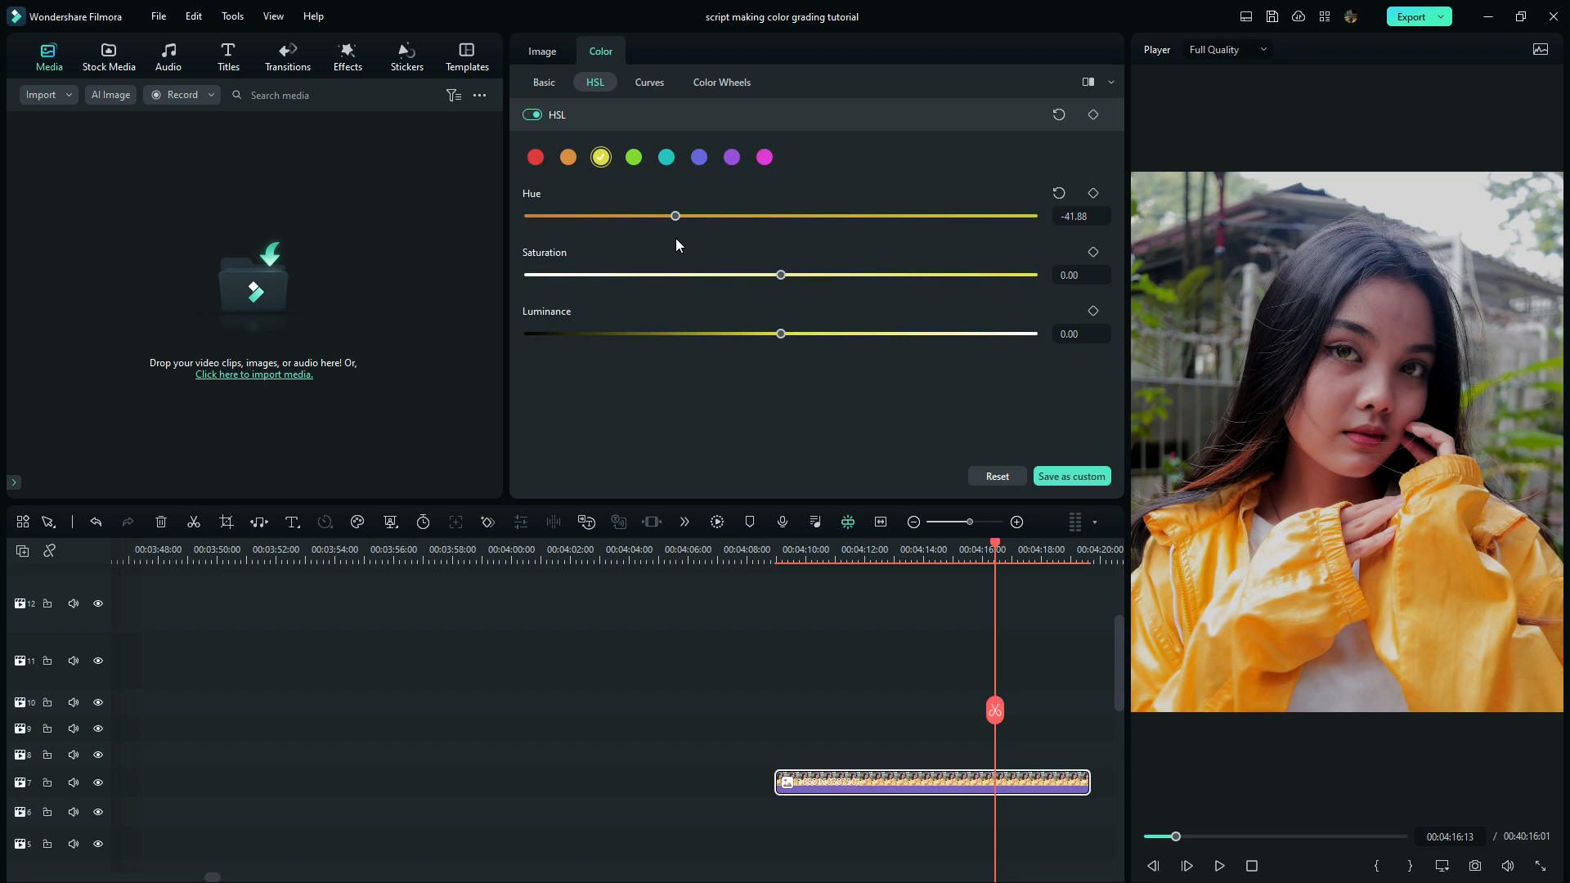
left_click_drag(780, 275, 864, 274)
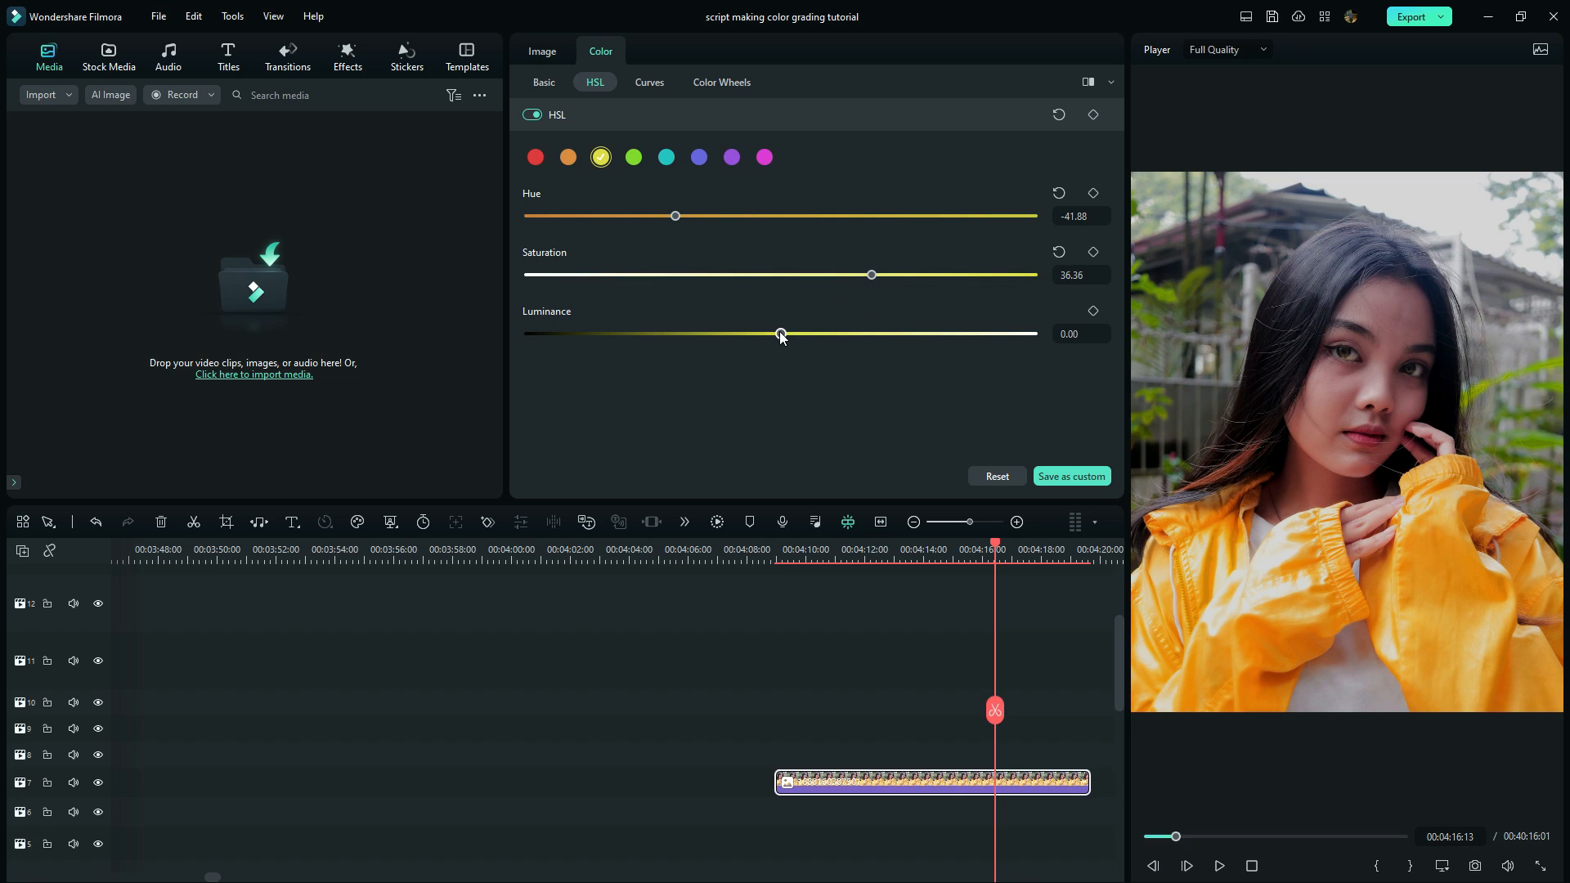
left_click_drag(782, 333, 713, 334)
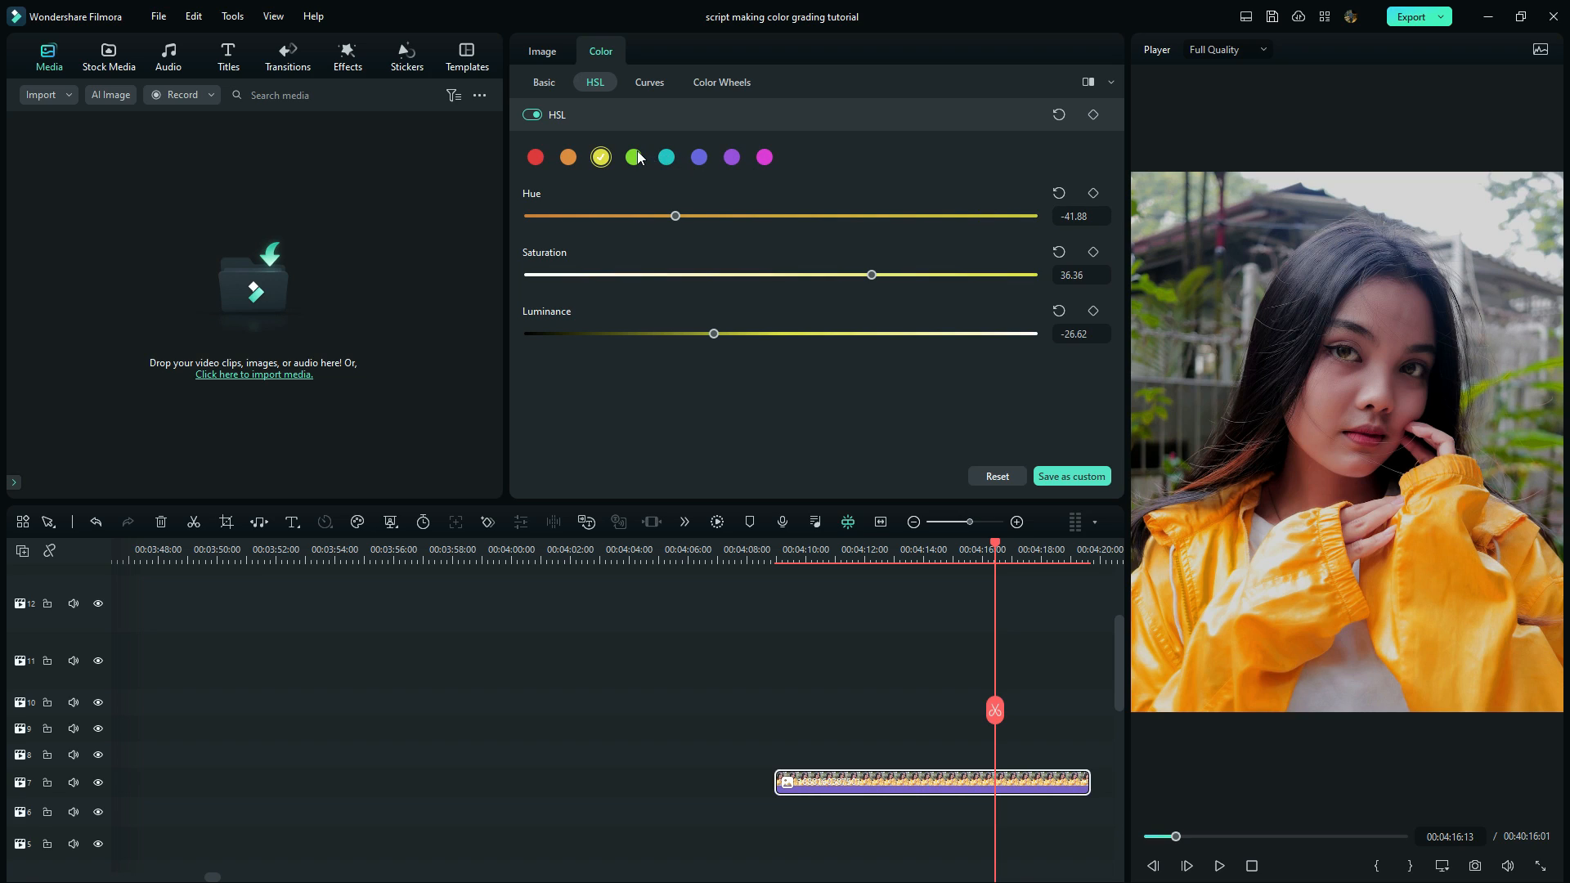
- Shift the green hue, increase its saturation and darken it slightly
left_click(633, 157)
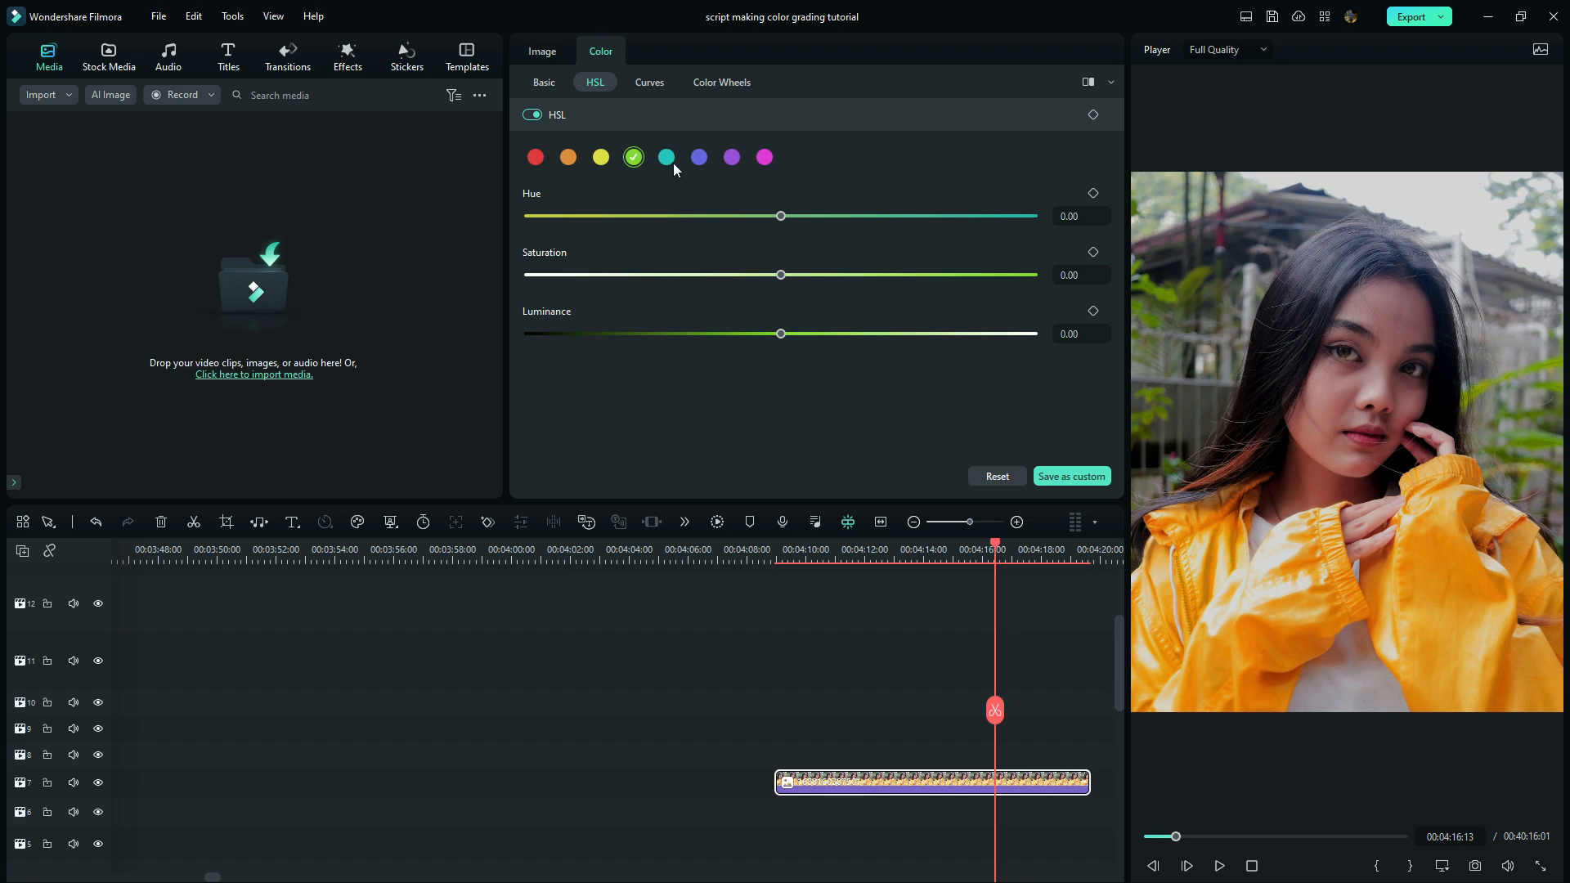
left_click_drag(782, 216, 736, 216)
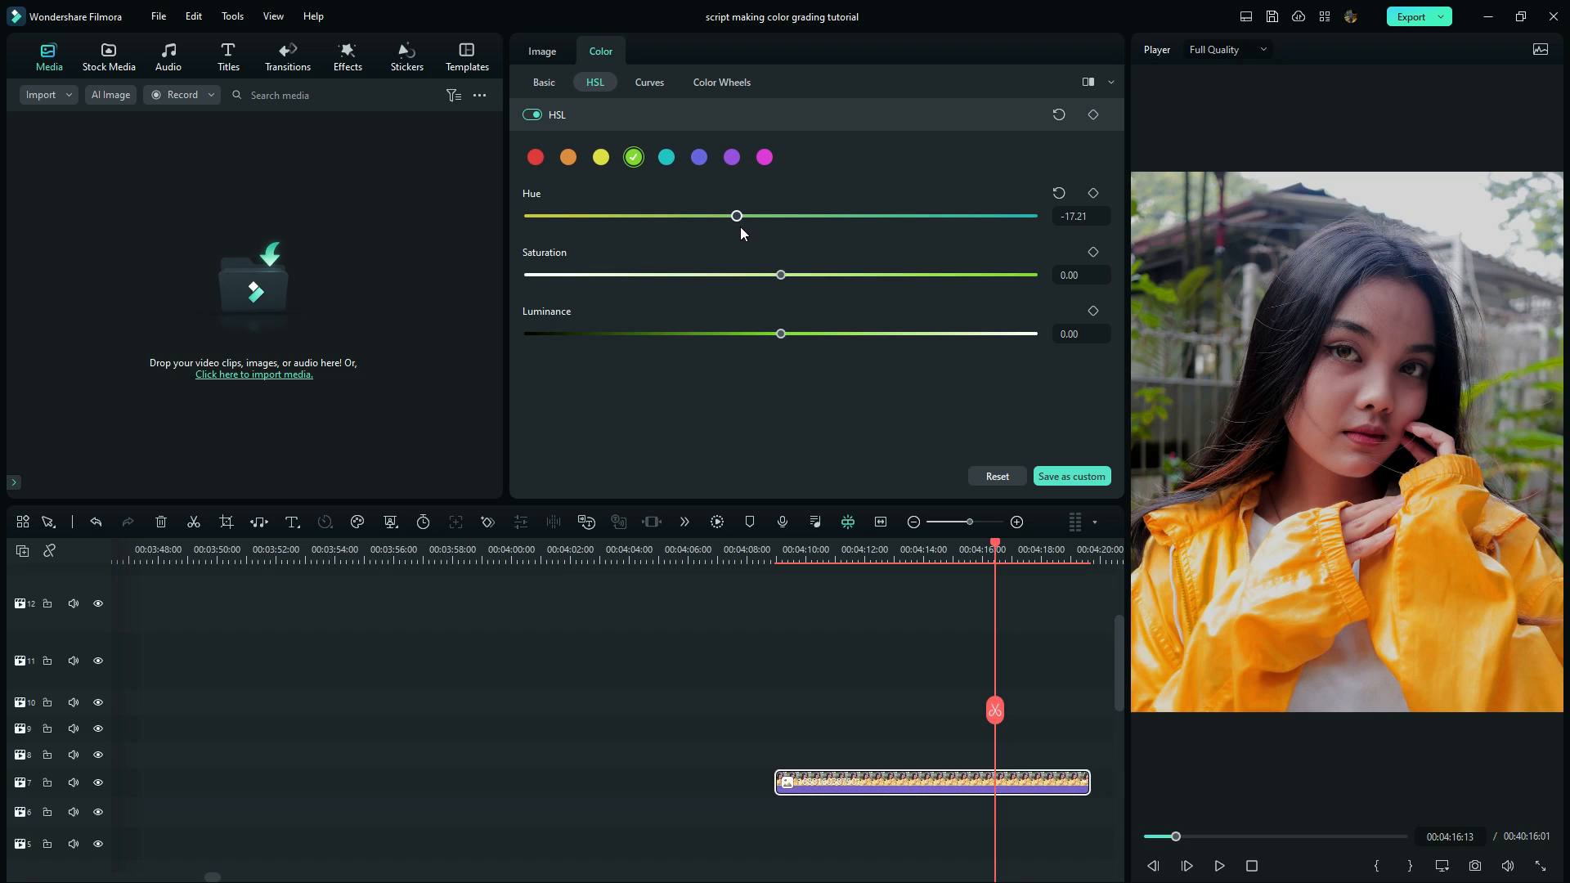
left_click_drag(780, 275, 822, 275)
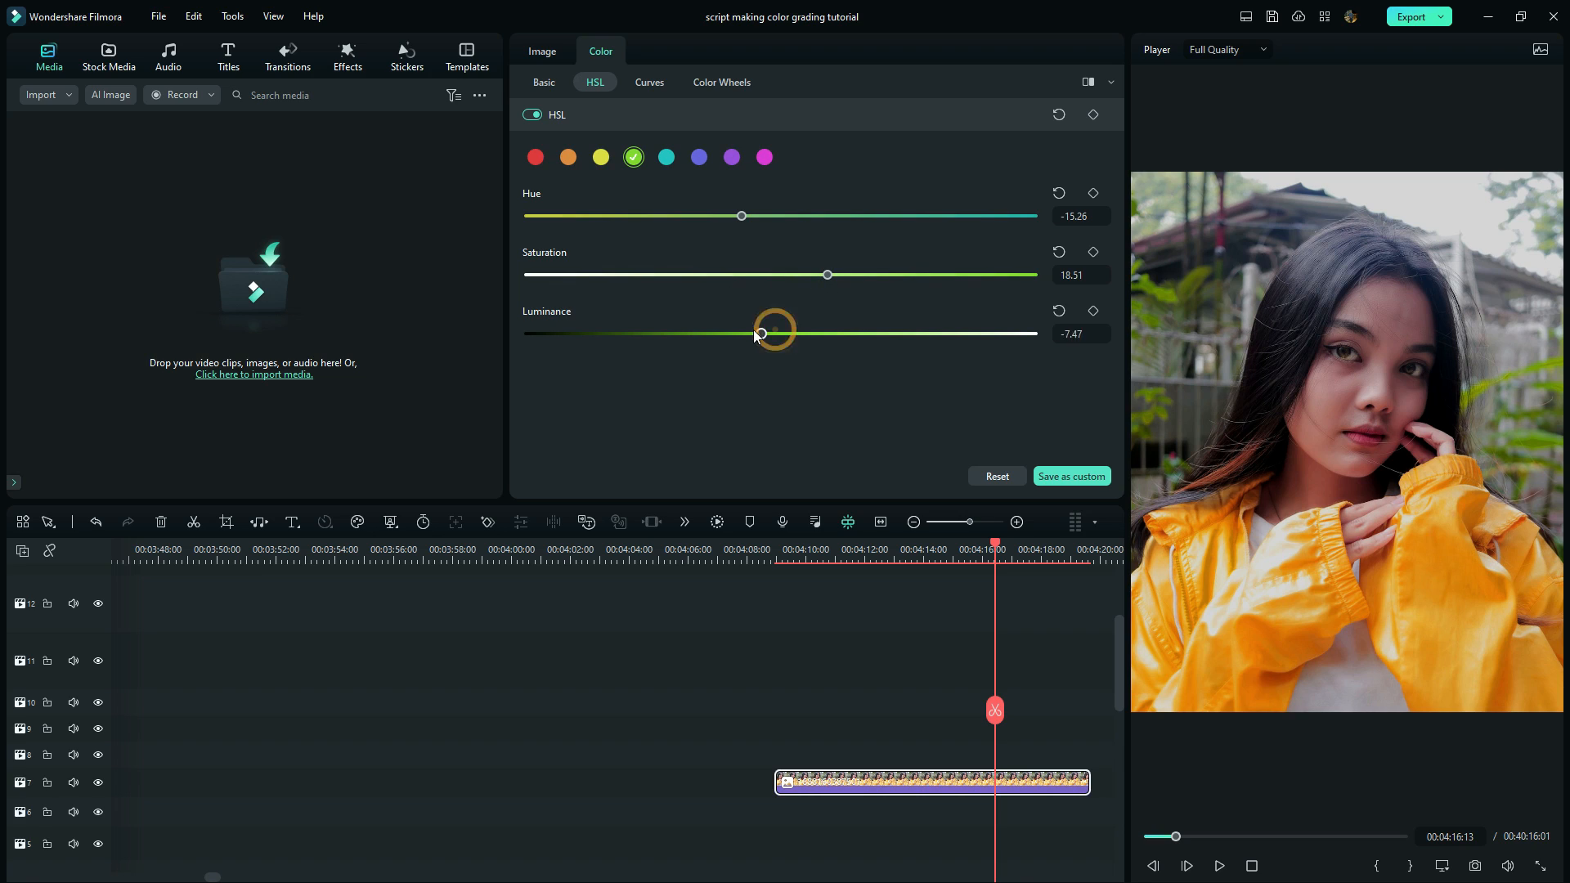
left_click_drag(774, 332, 752, 332)
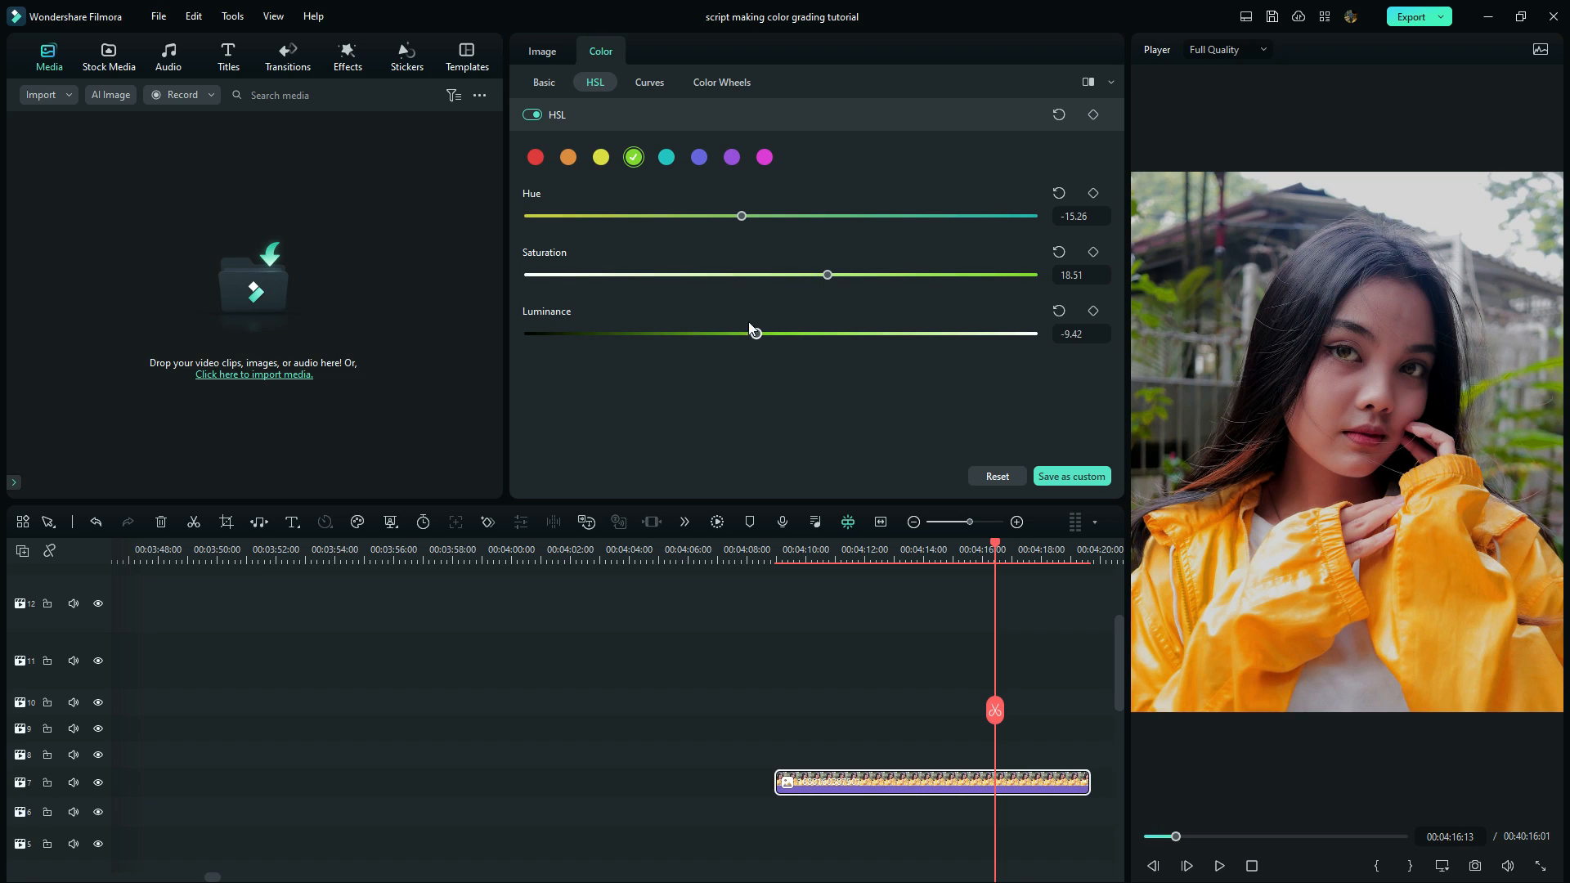
- Sample a dark hair colour and lift the green curve in the upper midtones
left_click(650, 81)
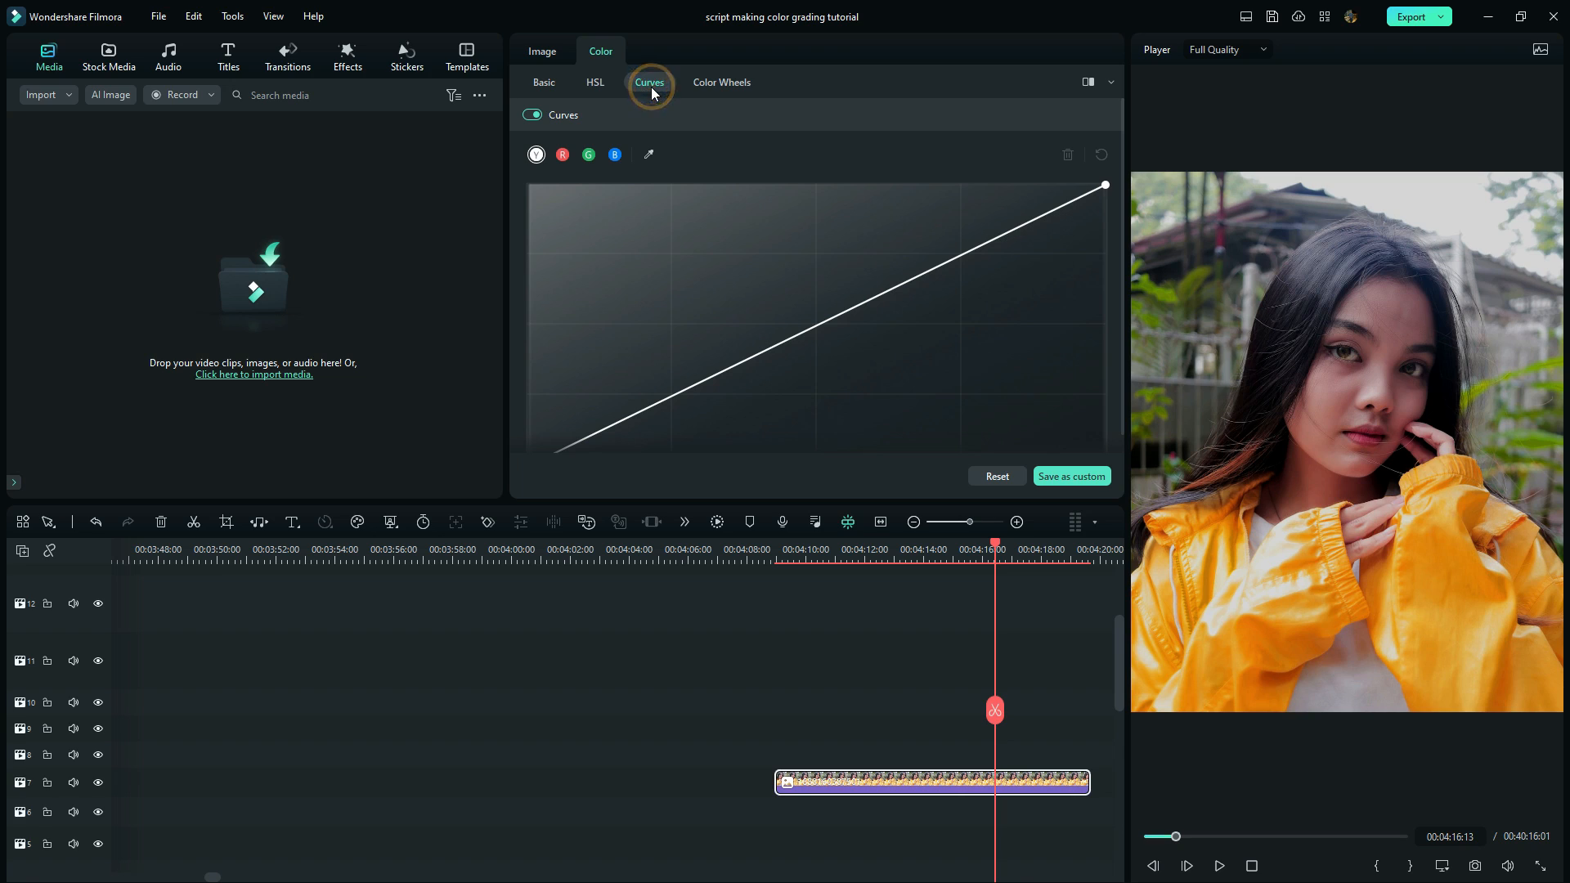
left_click(588, 154)
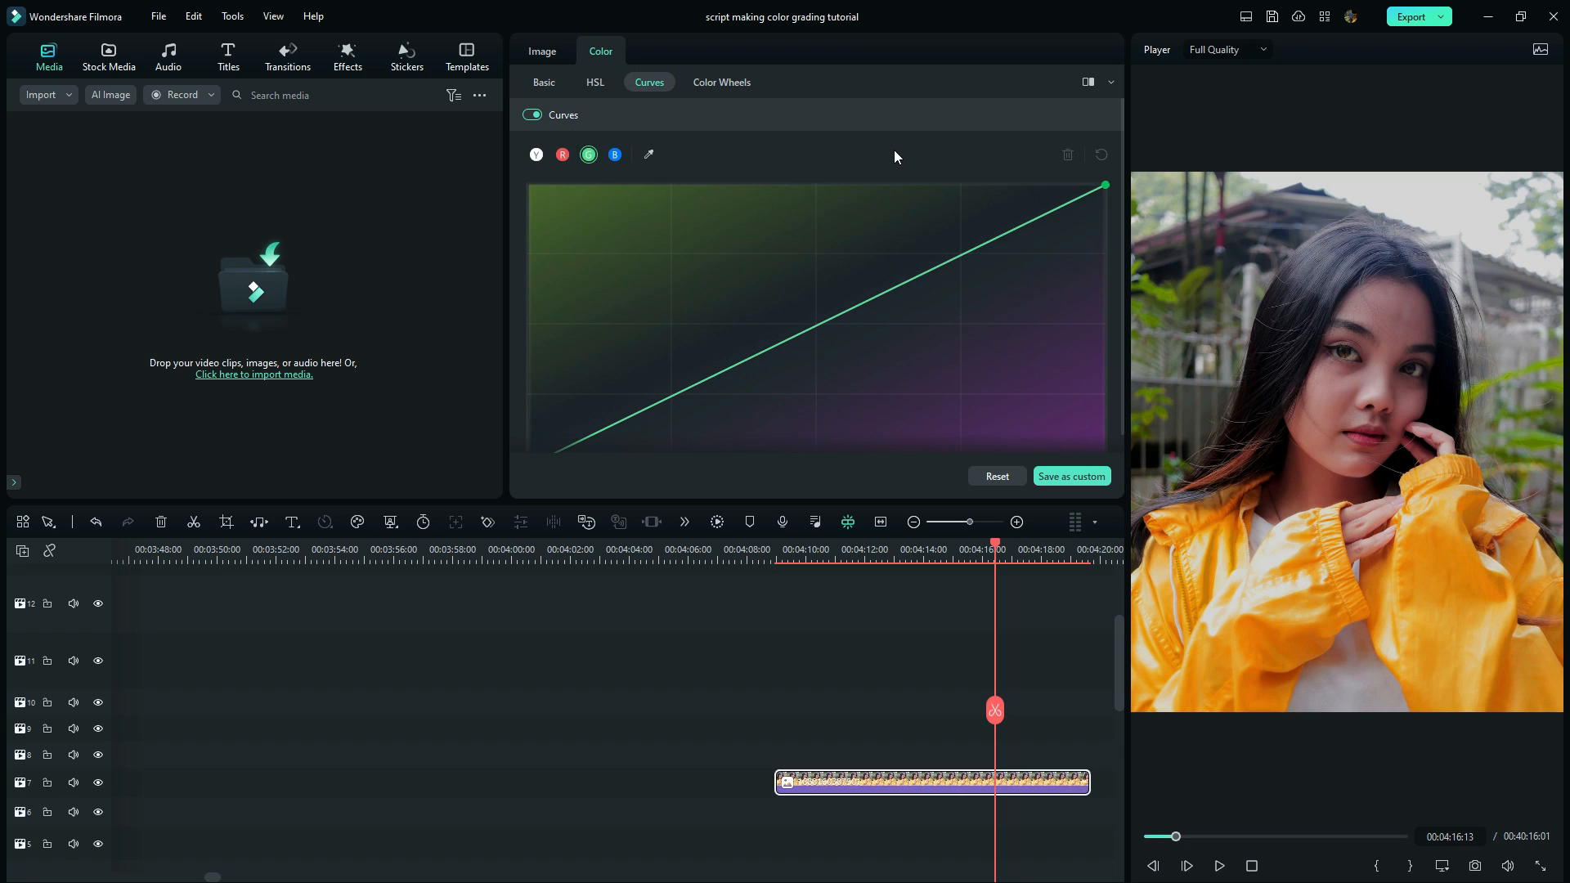
left_click(649, 153)
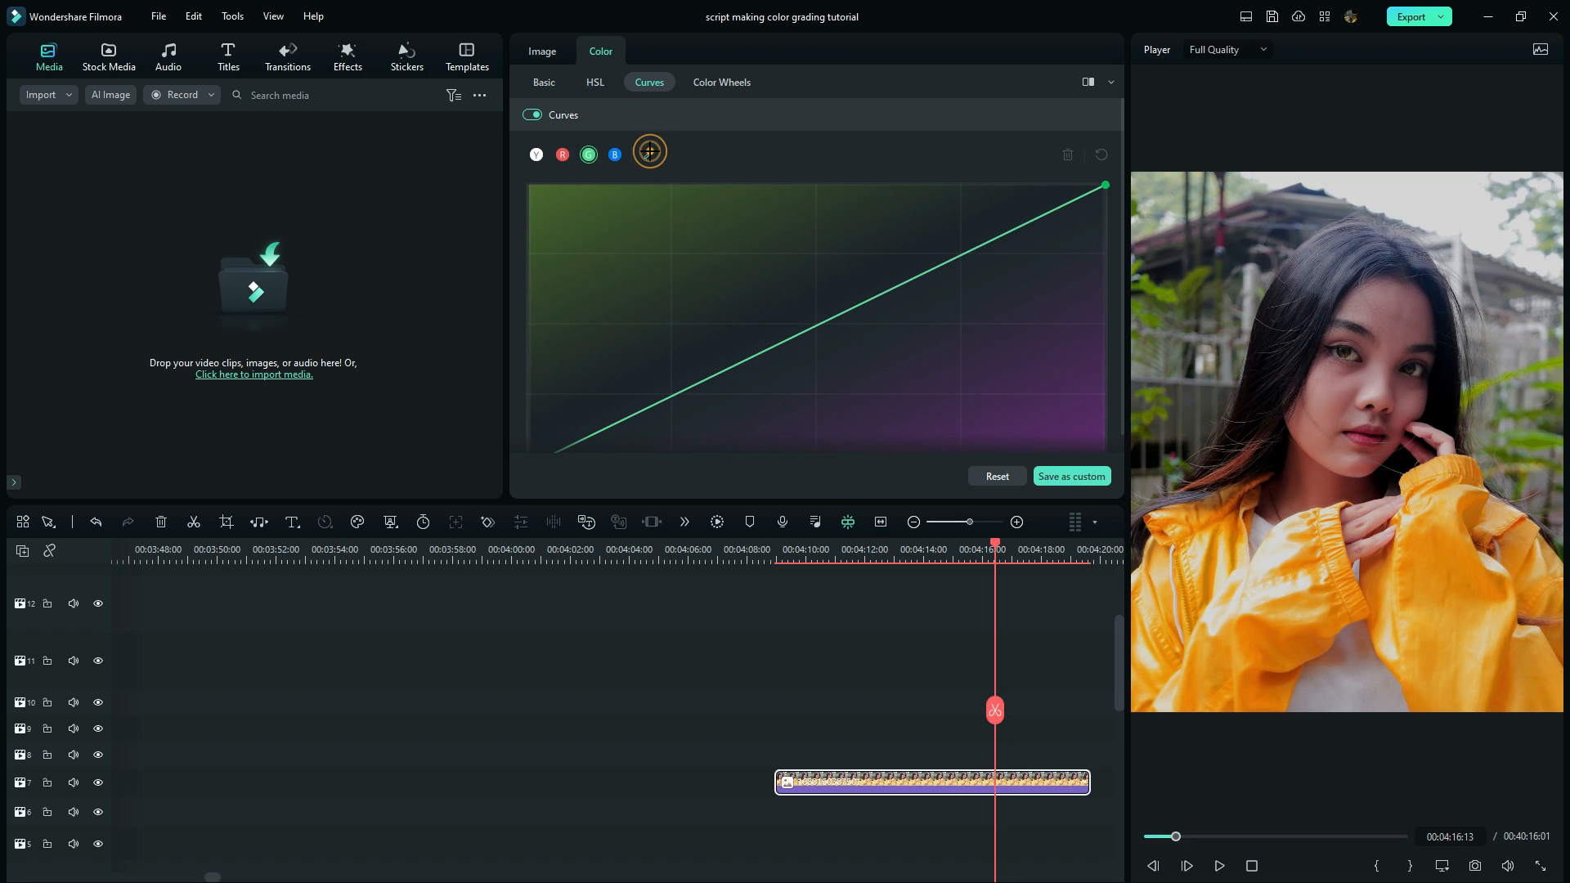
left_click(650, 154)
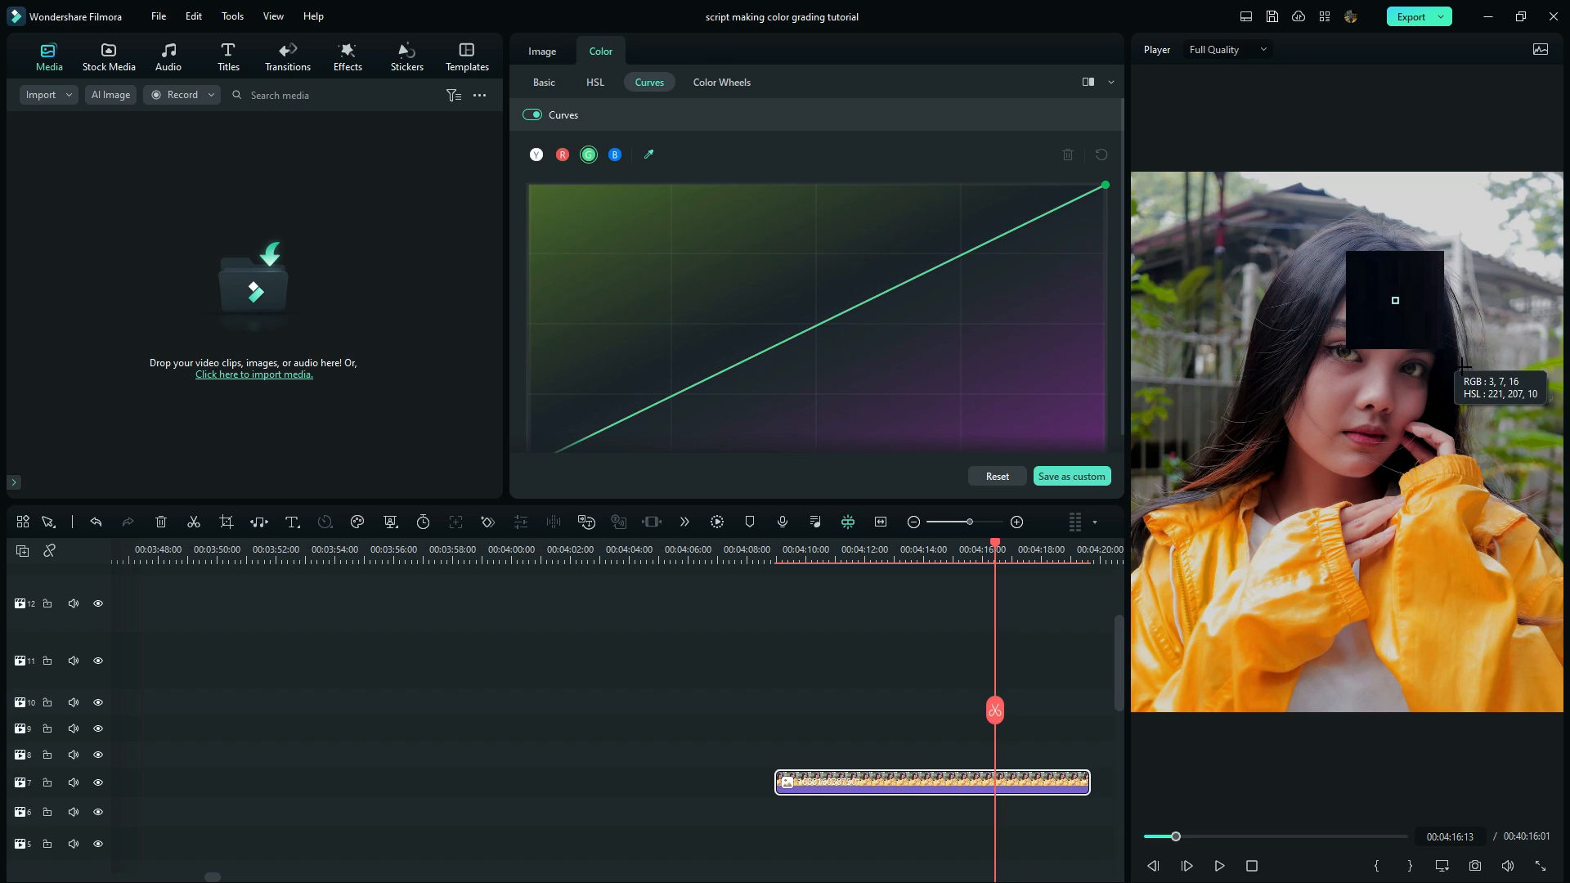
mouse_move(1474, 376)
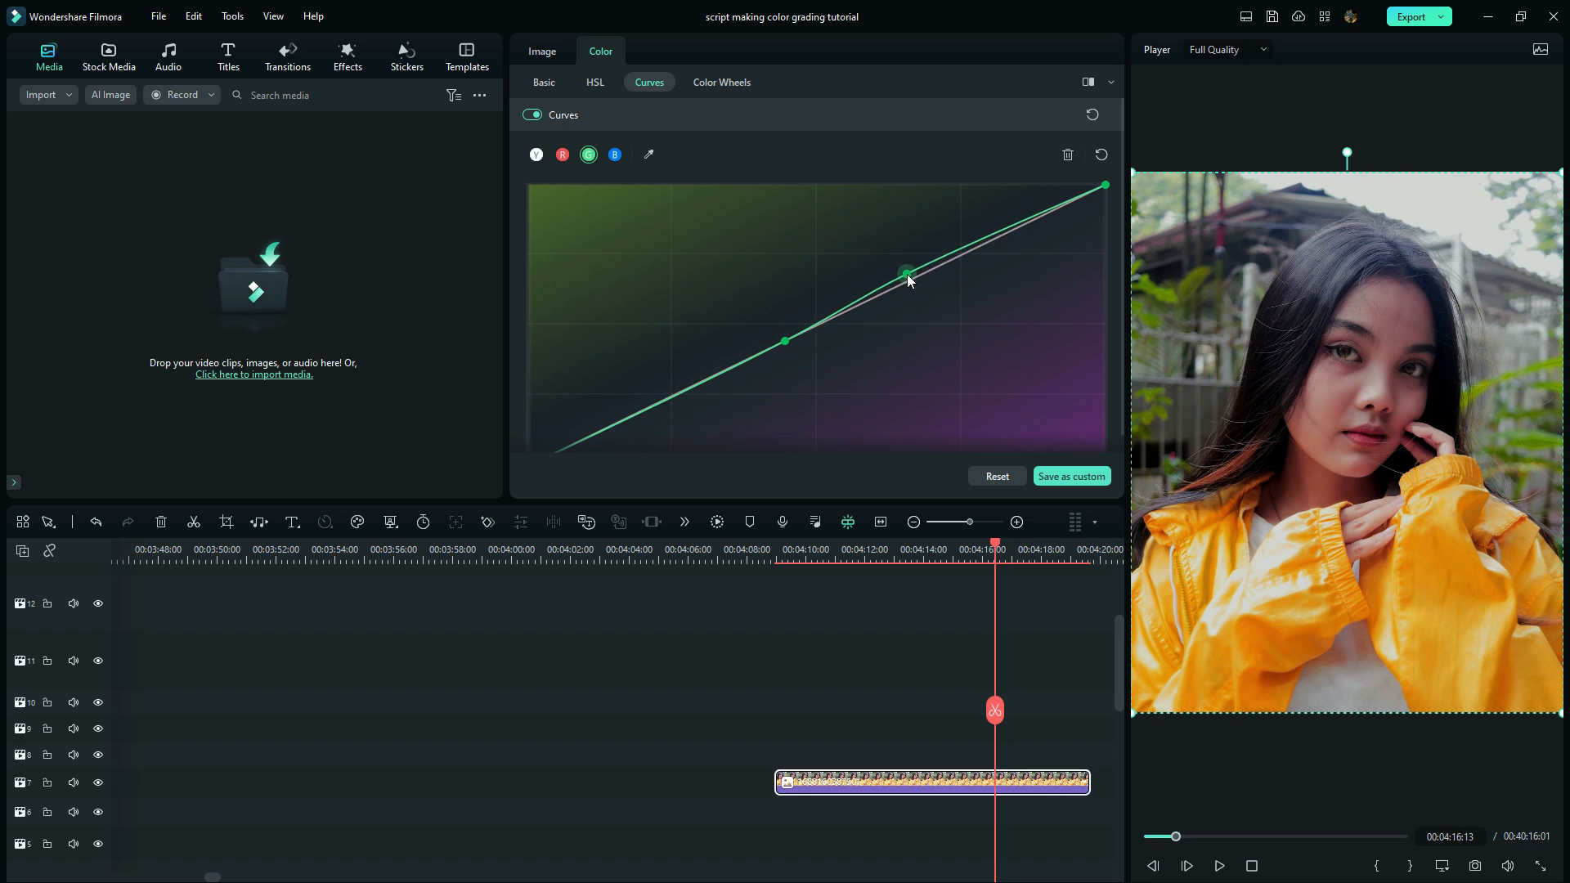
left_click_drag(904, 278, 911, 262)
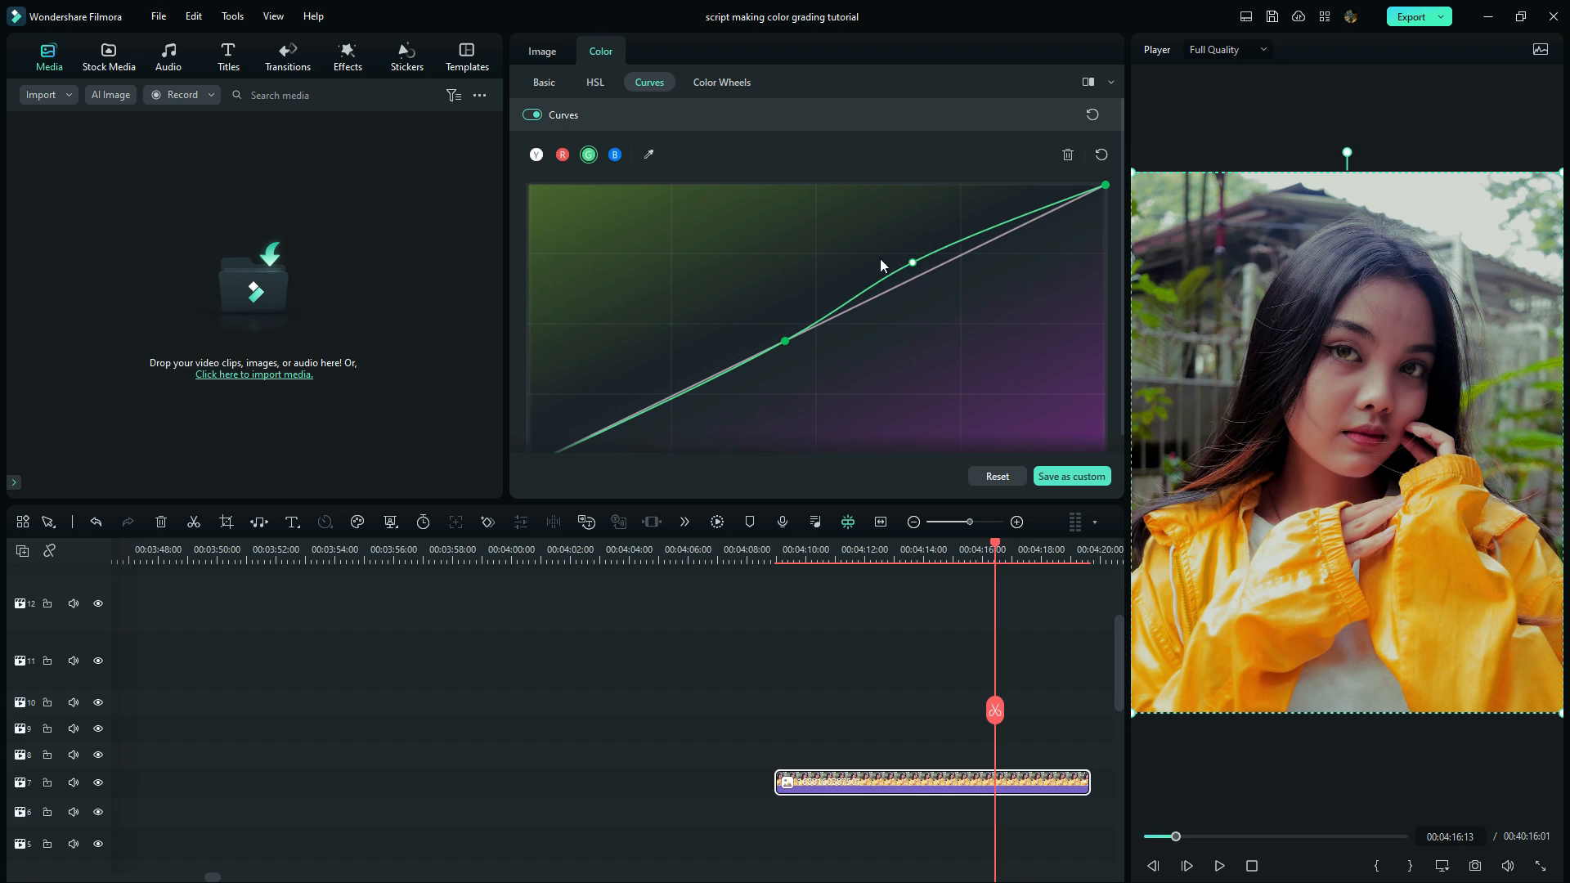
- Add shadow and midtone points on the red curve and nudge the shadow point down
left_click(537, 154)
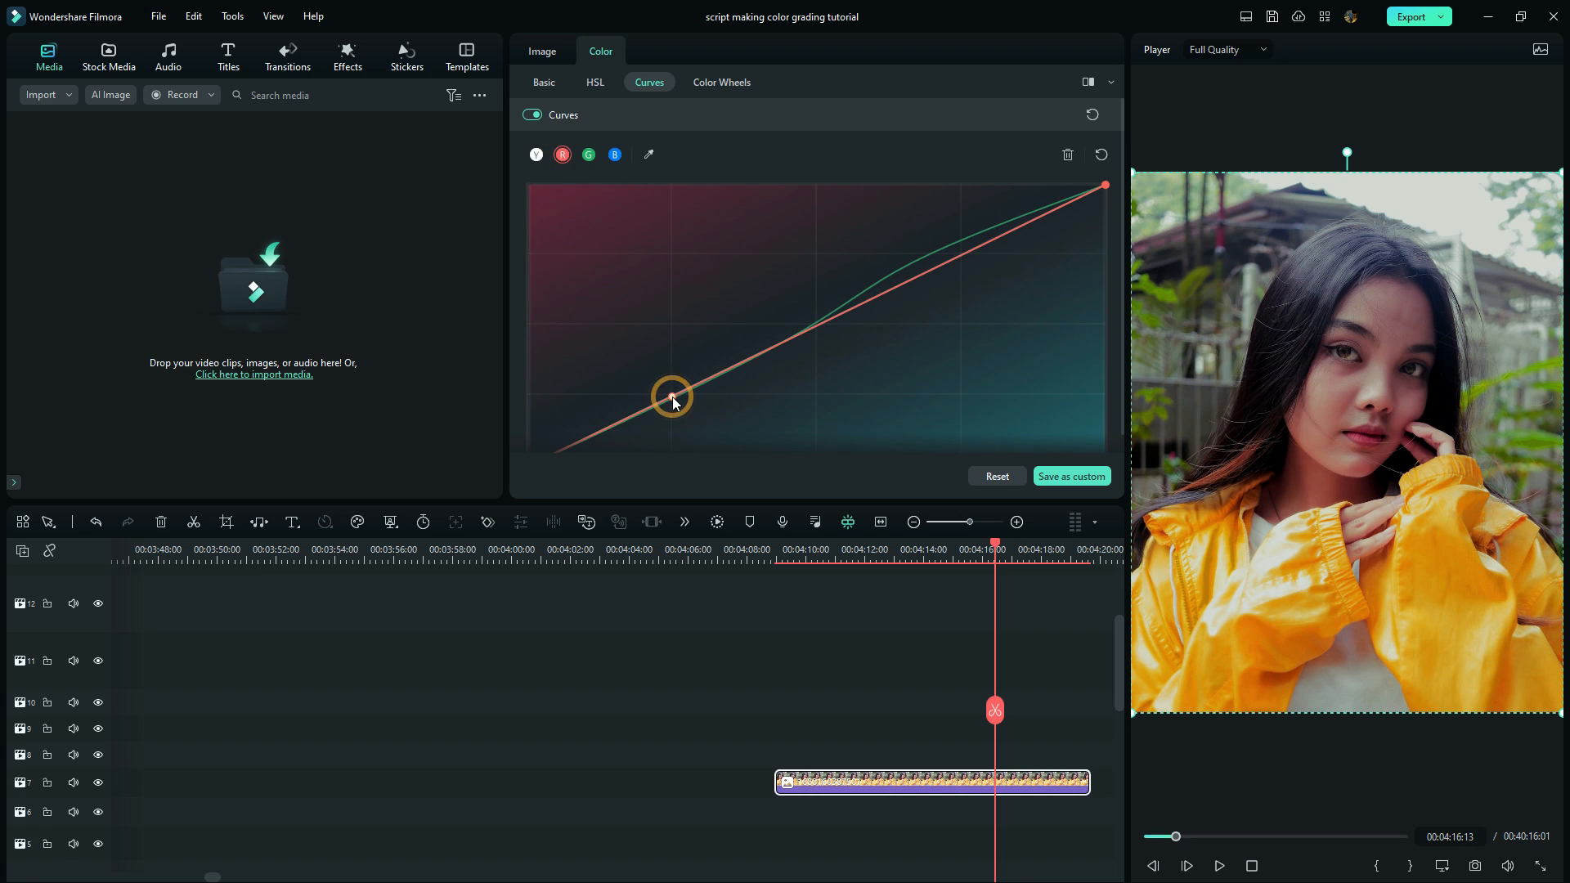
left_click_drag(671, 396, 819, 331)
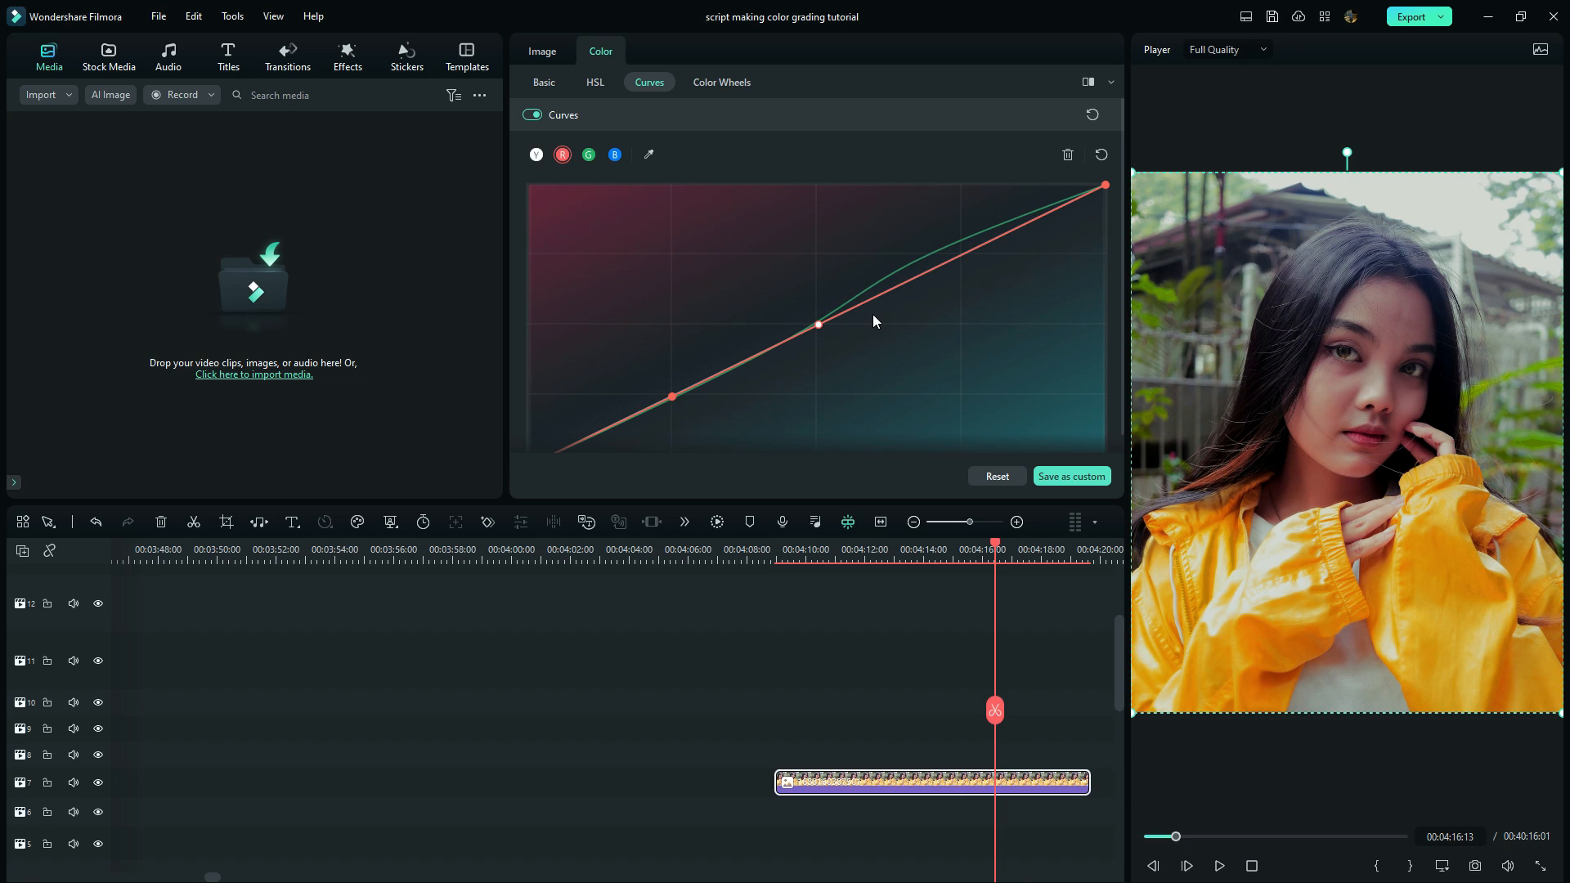
left_click_drag(817, 320, 961, 255)
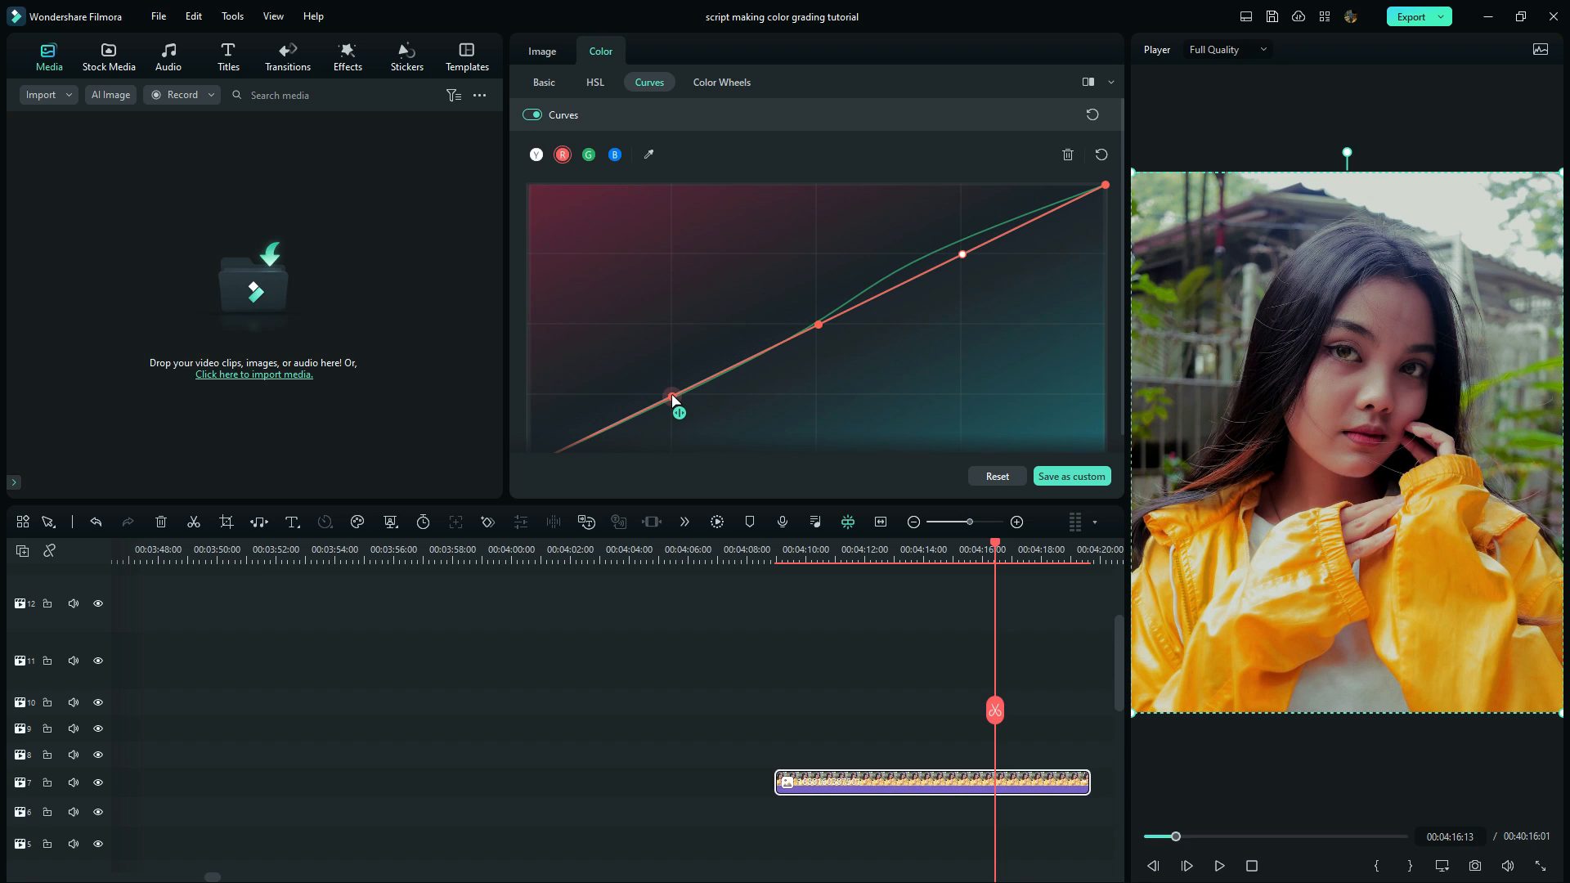
left_click_drag(673, 395, 674, 413)
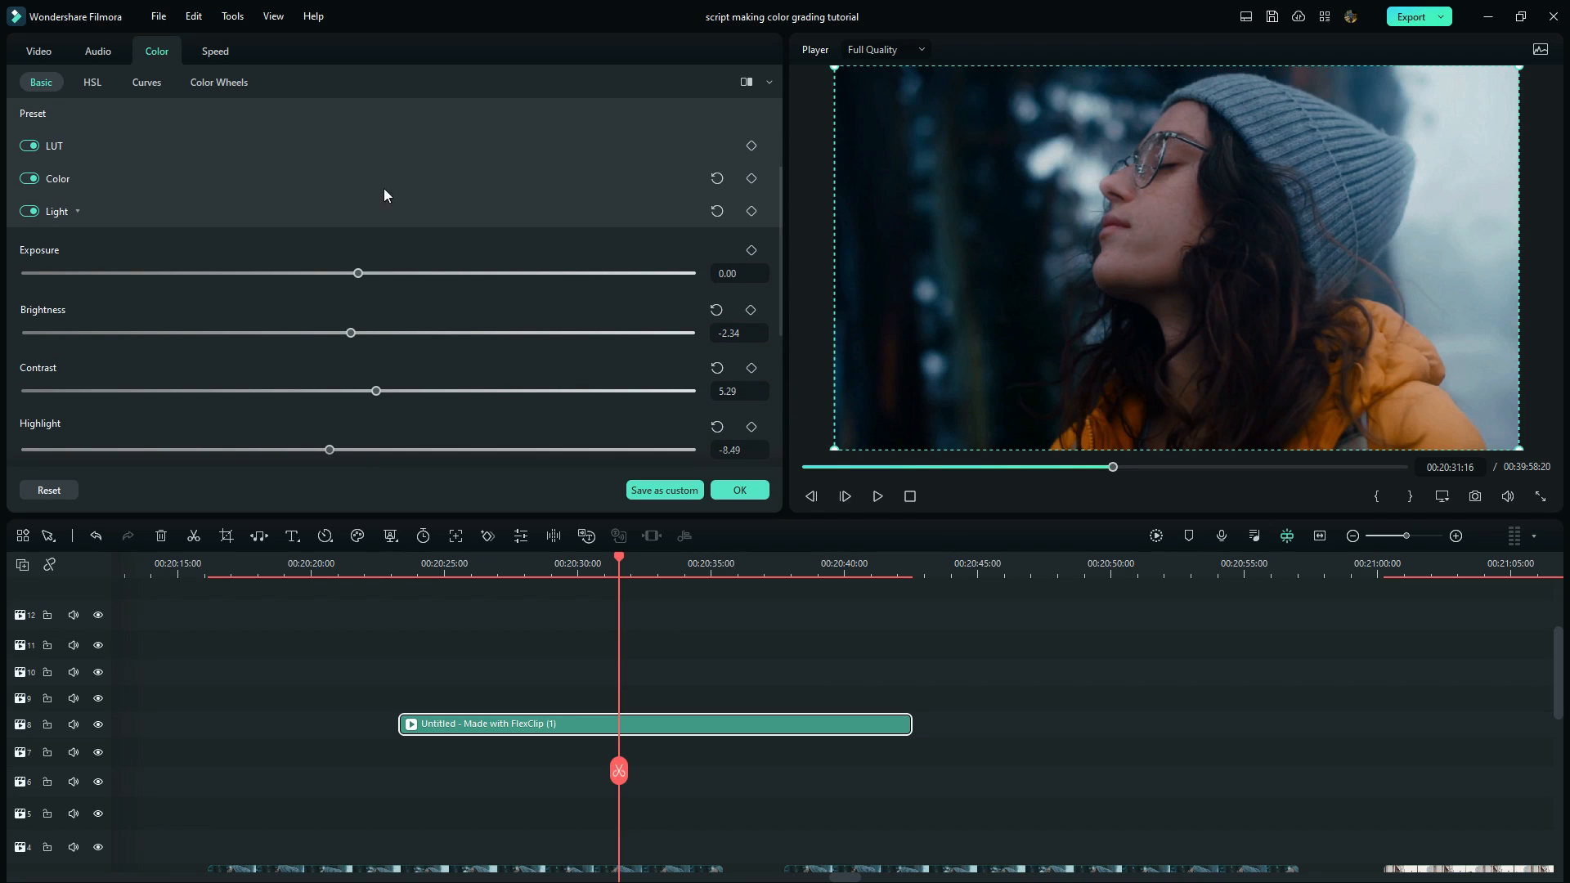
- Review the beanie clip's HSL settings and its already-shaped red curve
left_click(91, 82)
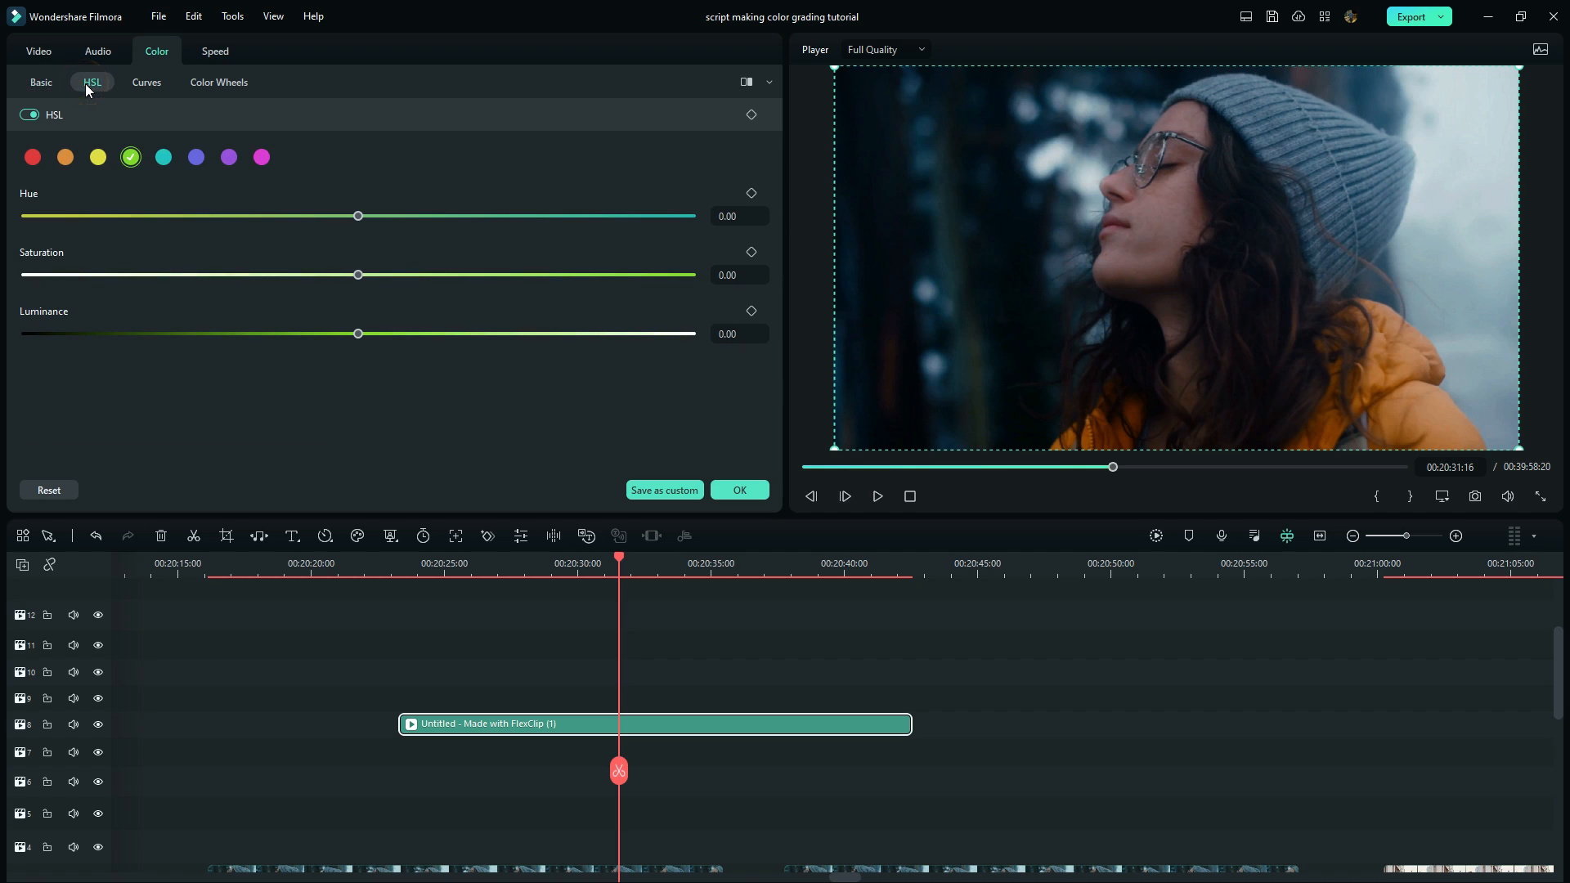
left_click(145, 82)
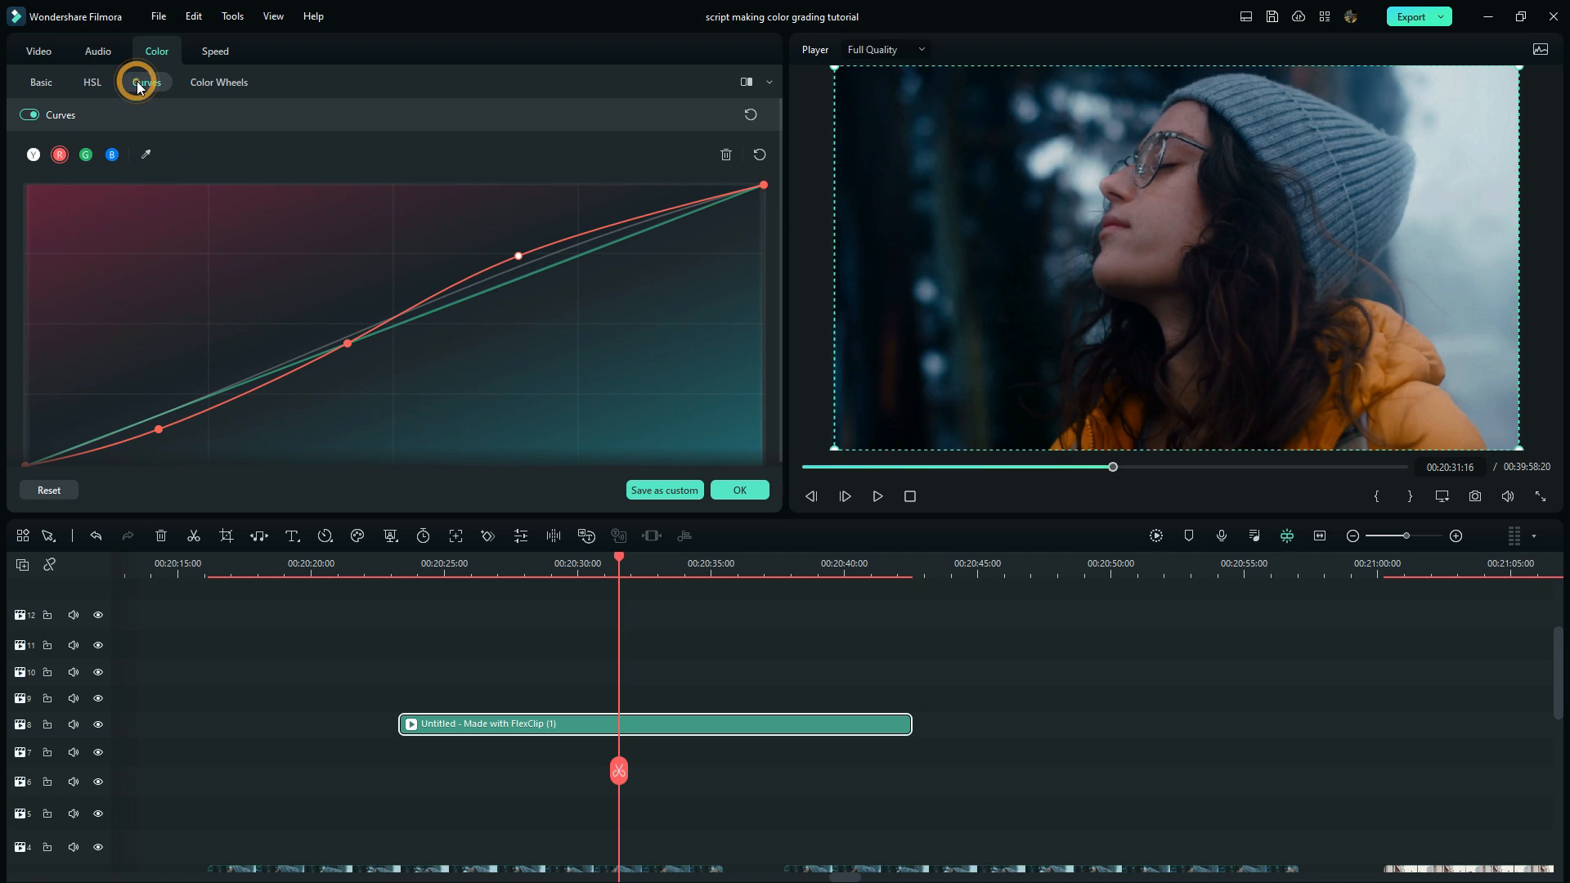